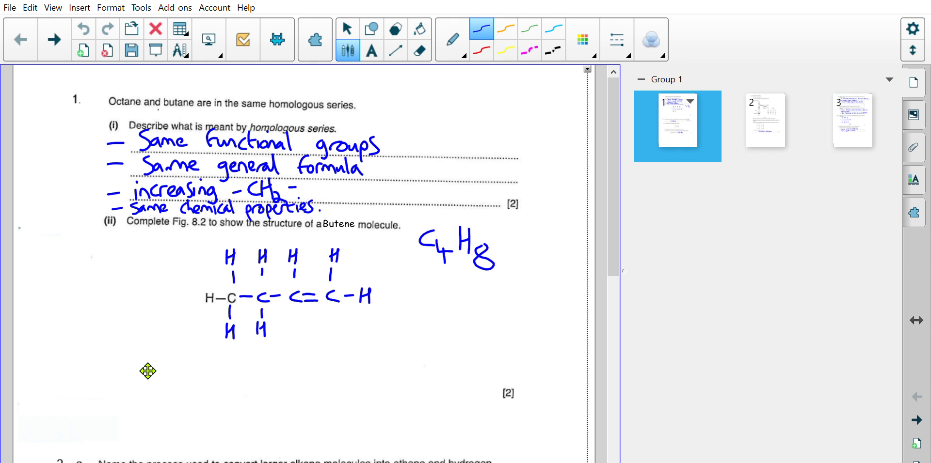
mouse_move(330, 214)
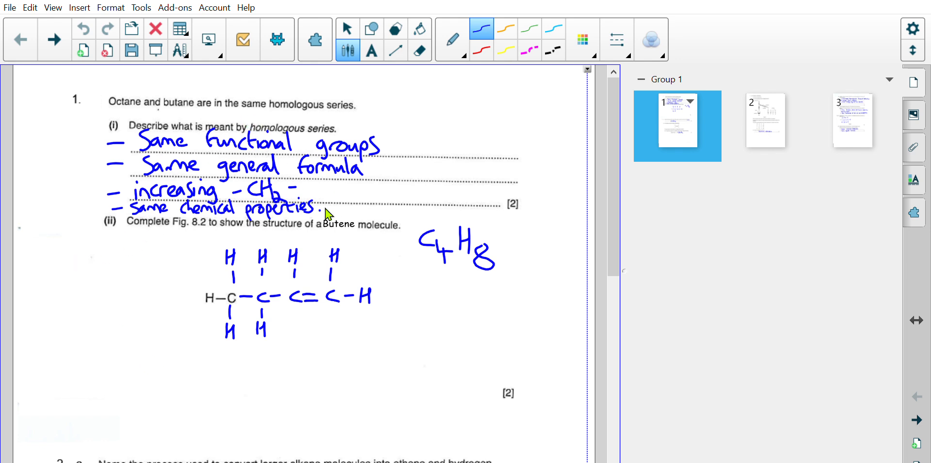
mouse_move(308, 291)
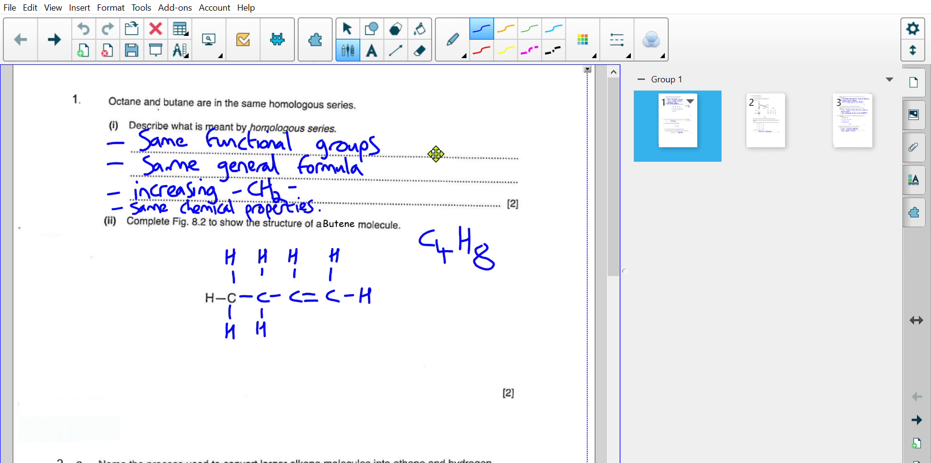
mouse_move(473, 163)
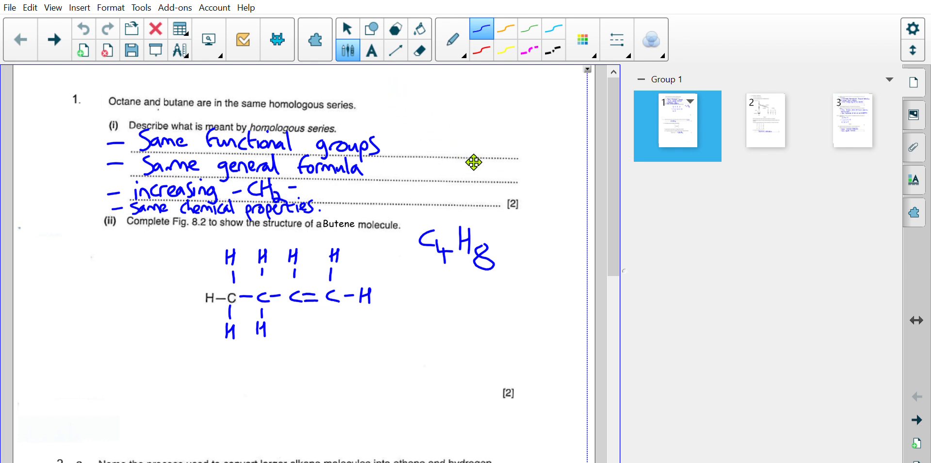
mouse_move(187, 168)
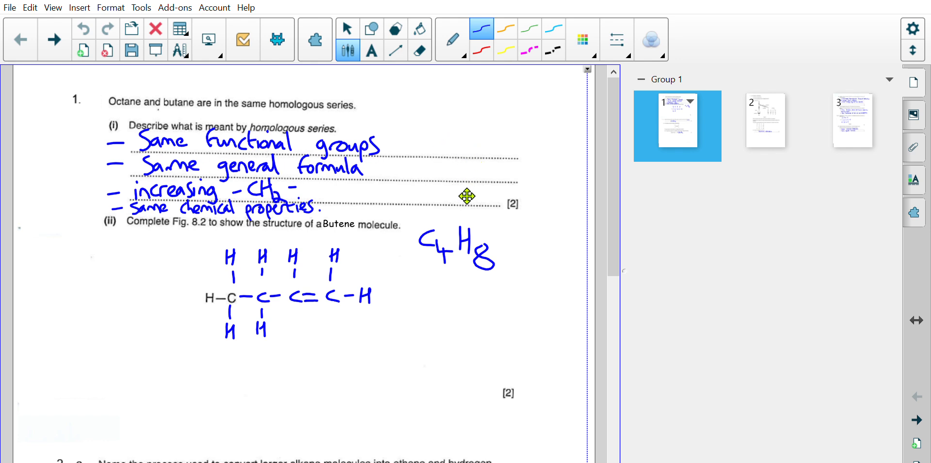
mouse_move(483, 124)
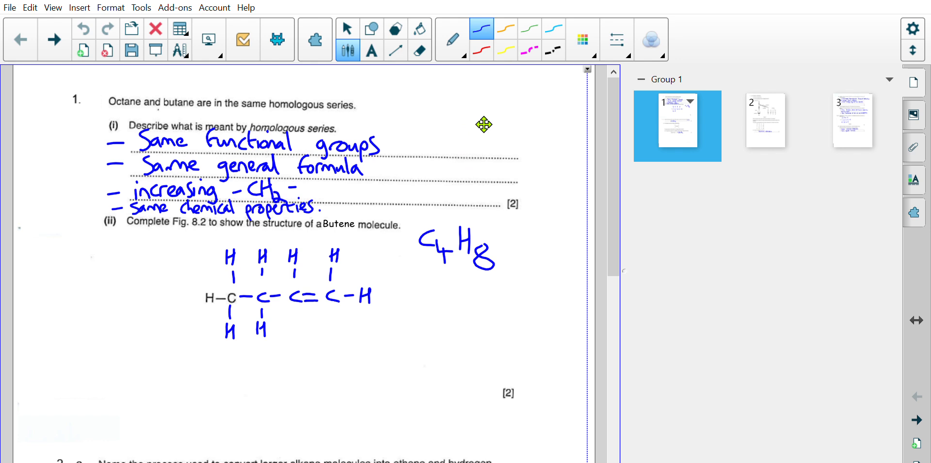
Handwrite the general formula CnH2n+2 in blue at the top right of question 1.
left_click_drag(424, 87, 416, 128)
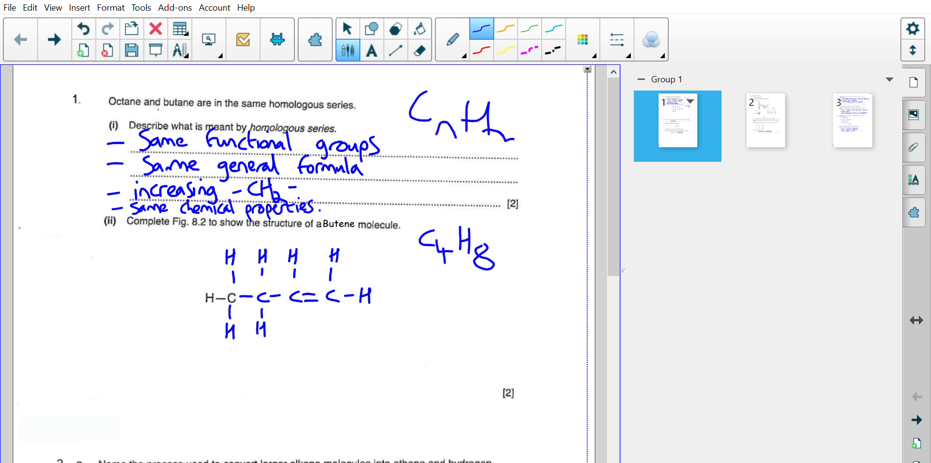
left_click_drag(501, 139, 540, 136)
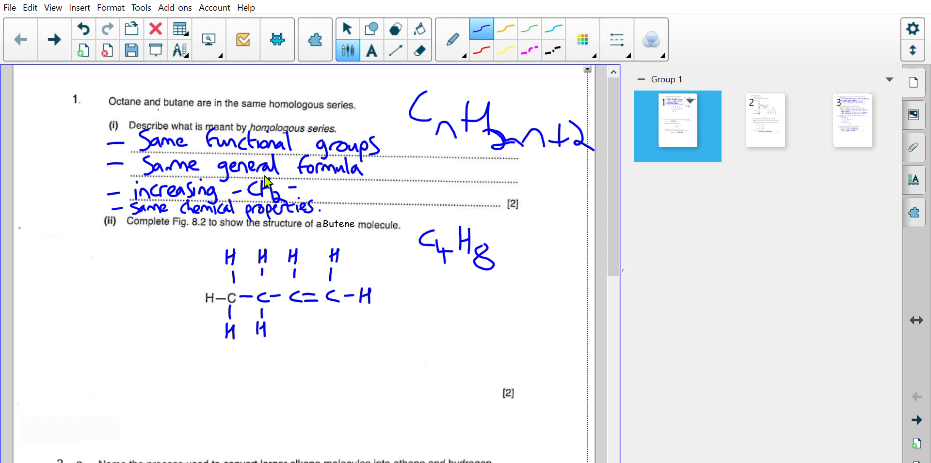
mouse_move(171, 200)
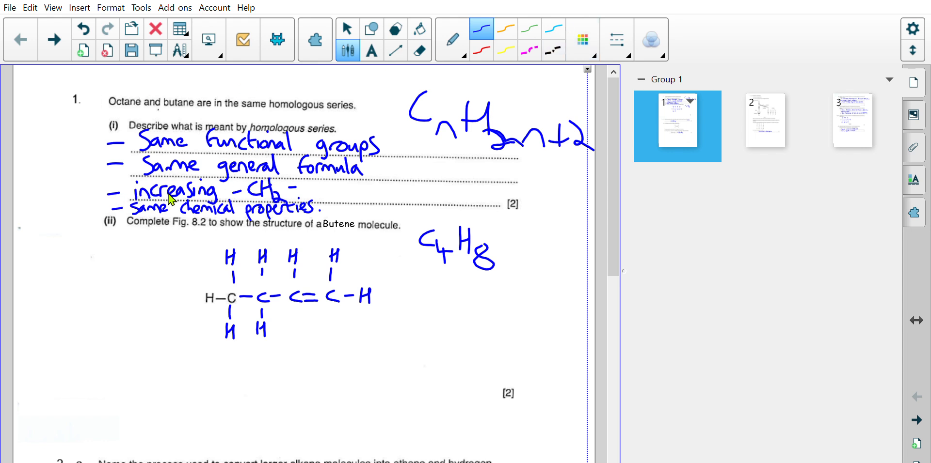
mouse_move(295, 142)
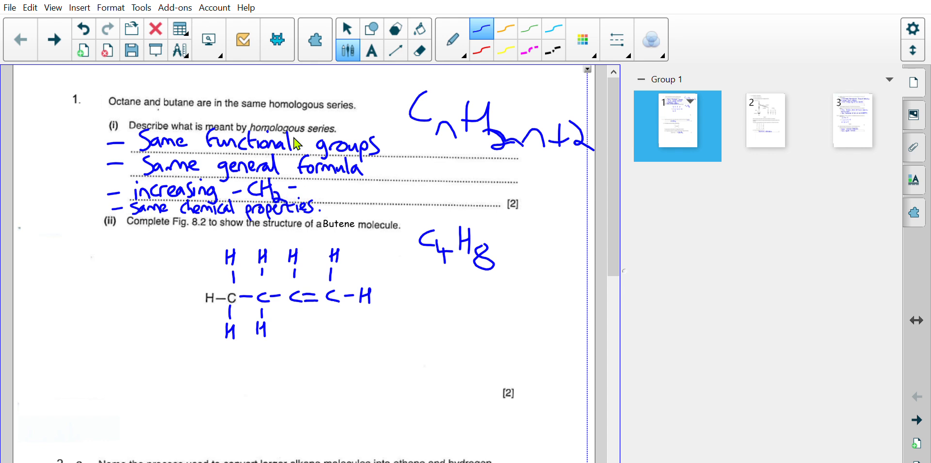
mouse_move(255, 196)
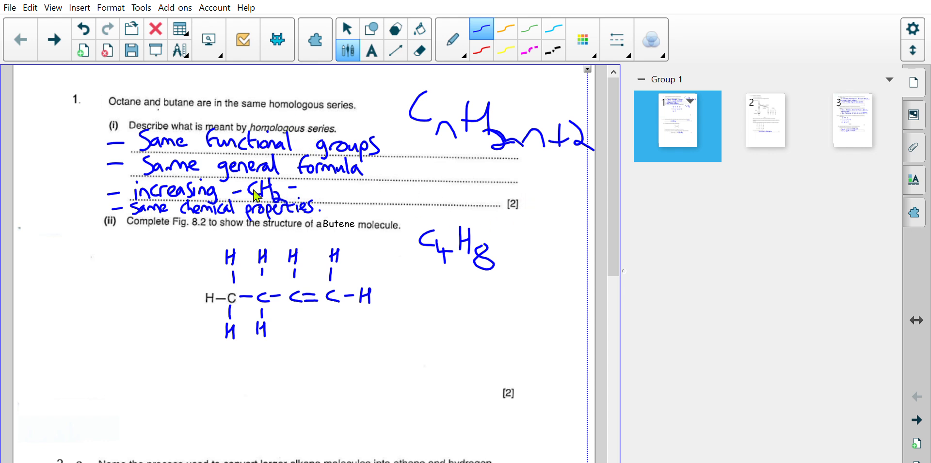
Scroll down the page toward the C4H8 formula and question 2 on cracking.
scroll("down", 3)
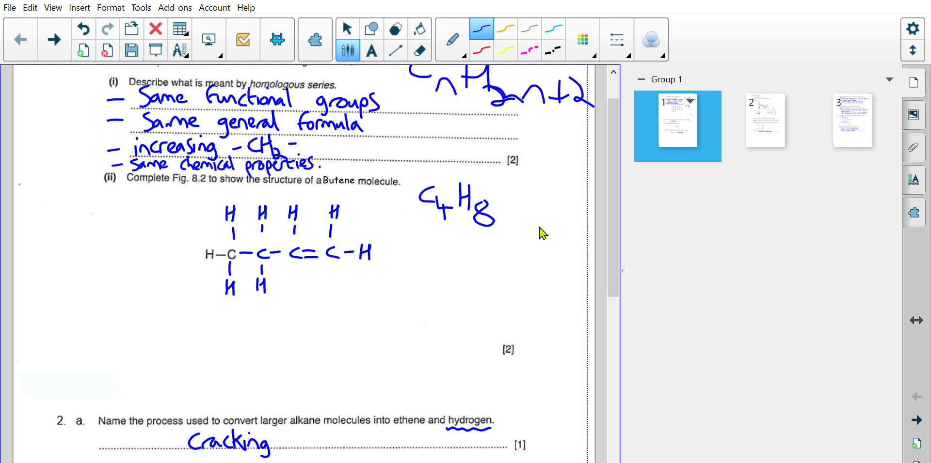
scroll("down", 3)
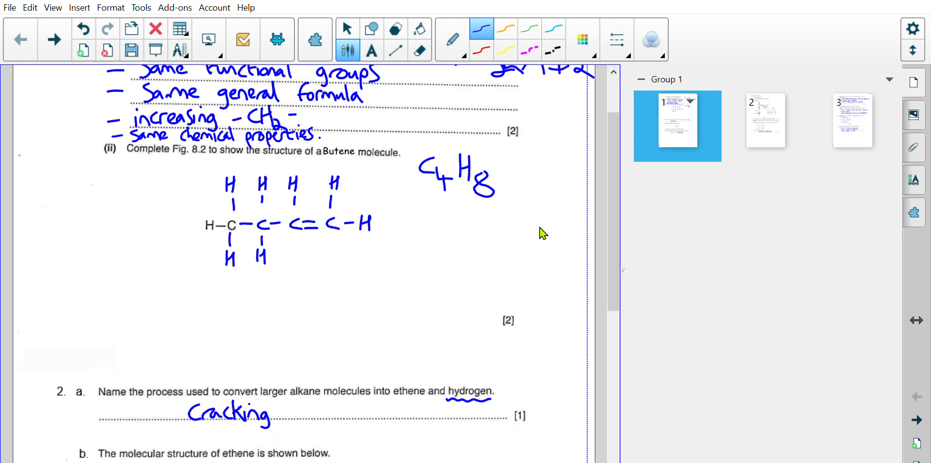
mouse_move(238, 215)
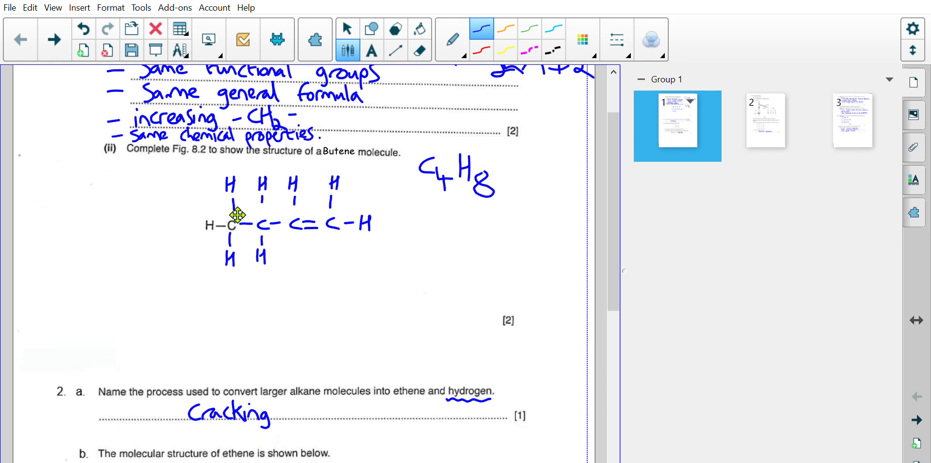
mouse_move(511, 163)
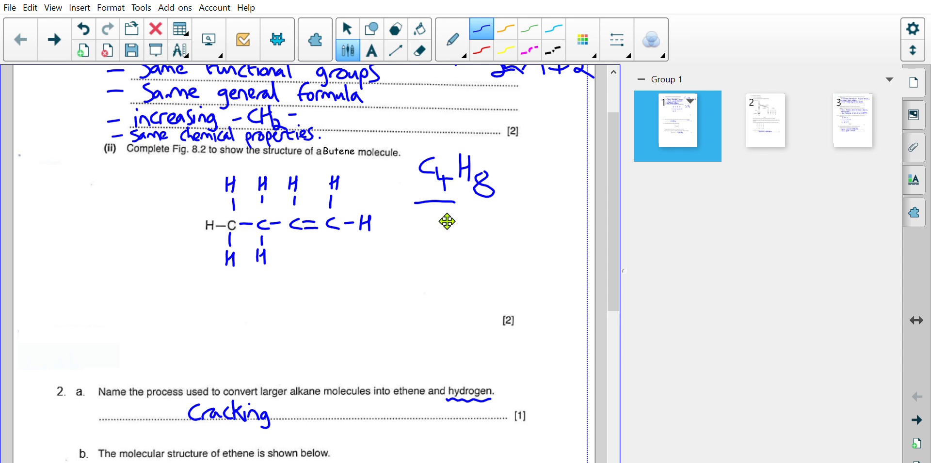
mouse_move(444, 157)
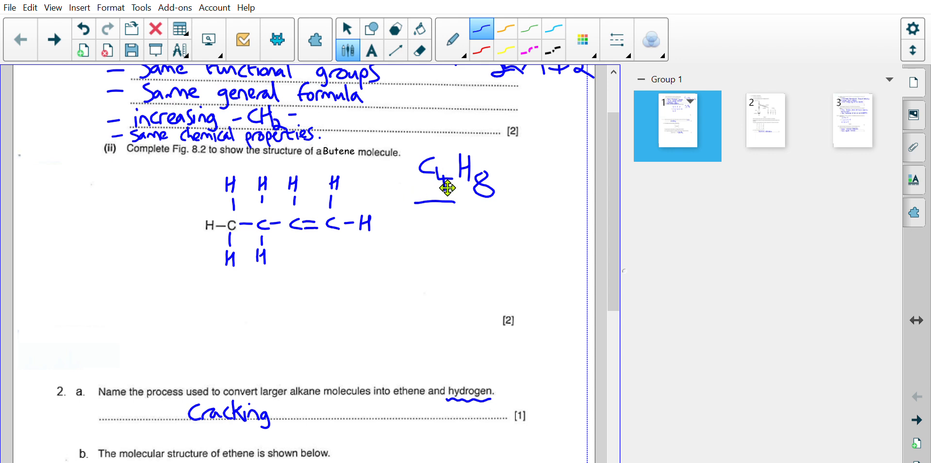
mouse_move(314, 223)
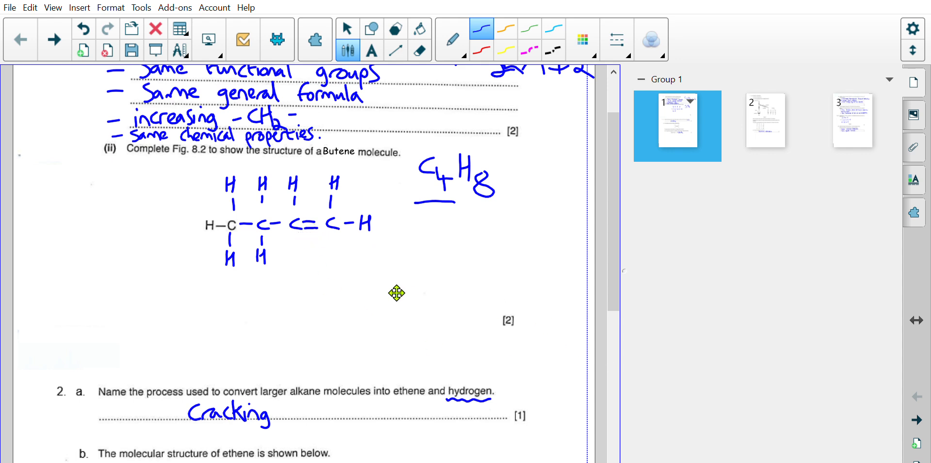
mouse_move(466, 271)
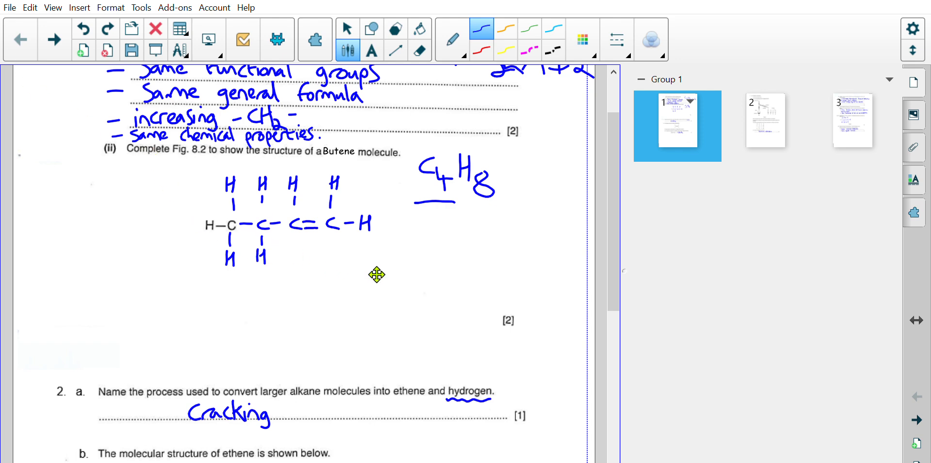
Scroll down so question 2 and the ethene–bromine reaction fill the view.
scroll("down", 3)
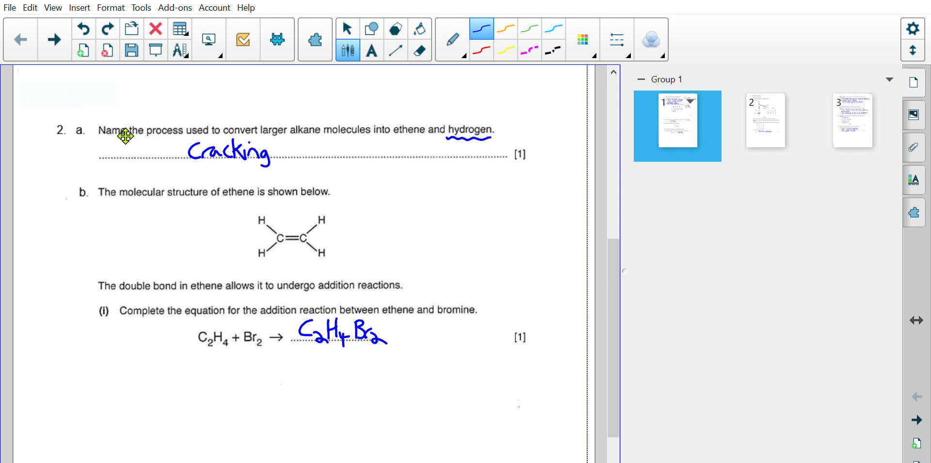
mouse_move(316, 125)
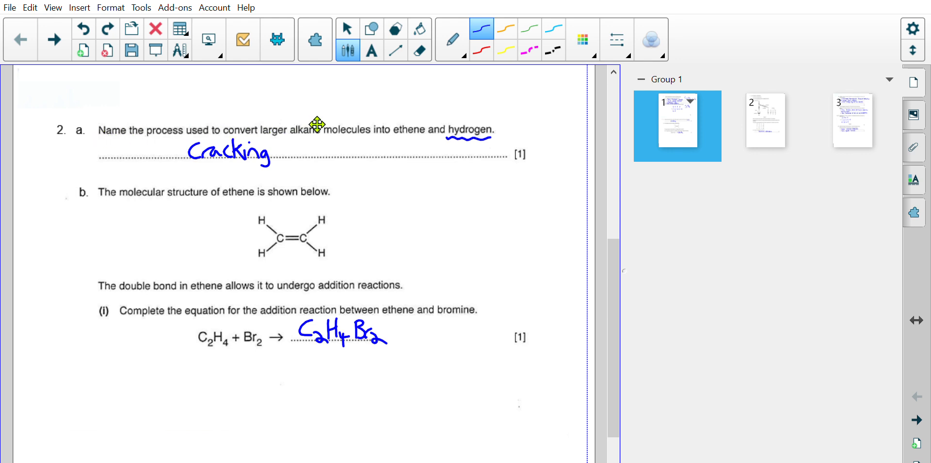
mouse_move(472, 126)
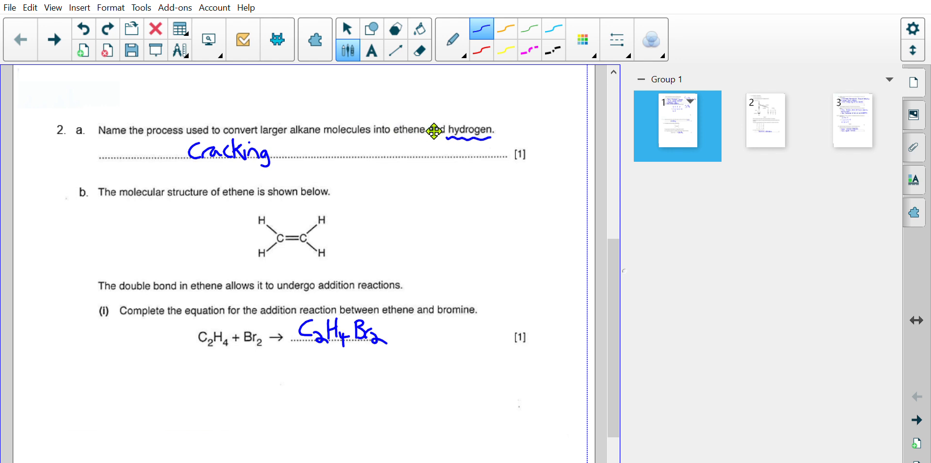
mouse_move(419, 102)
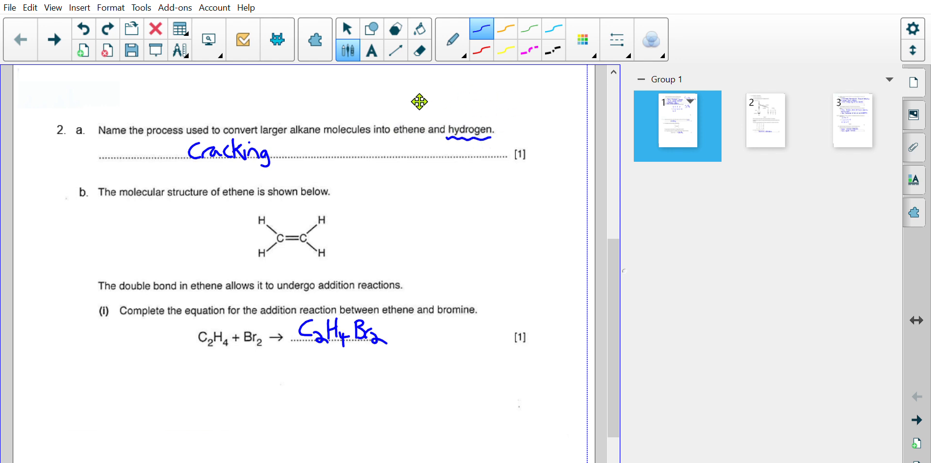
mouse_move(494, 118)
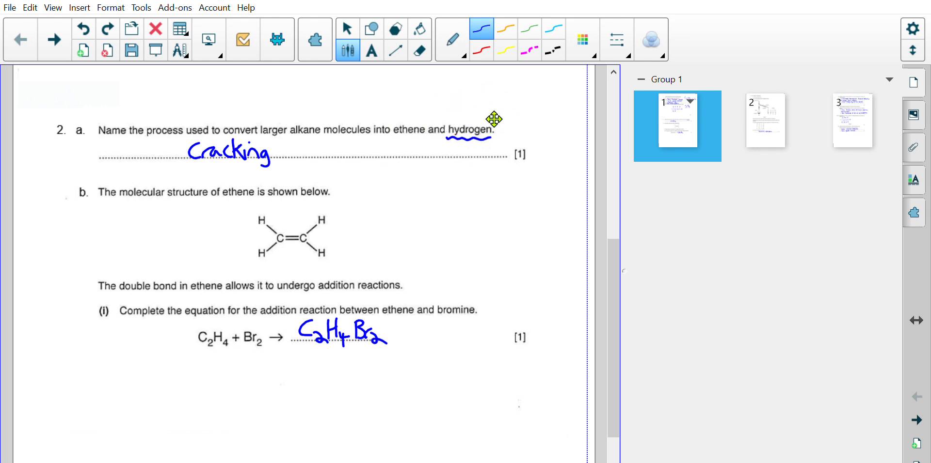
mouse_move(465, 129)
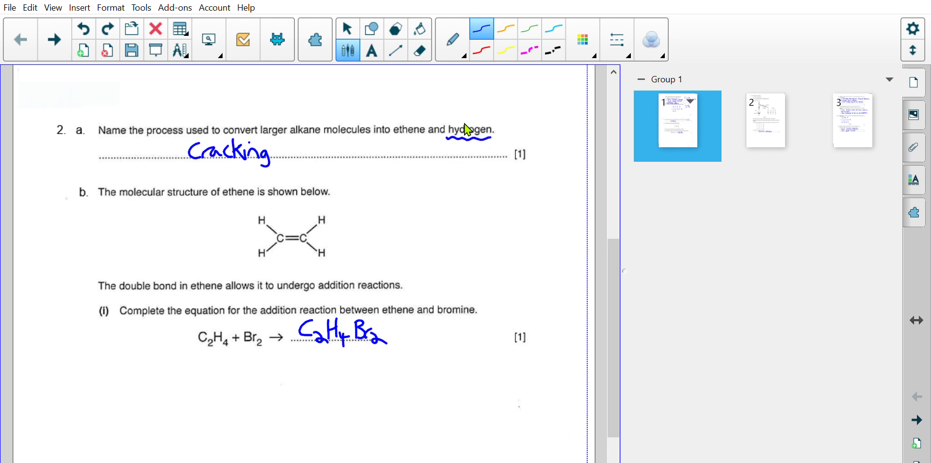
Draw a box around the words 'and hydrogen' above question 2.
left_click_drag(426, 100, 428, 148)
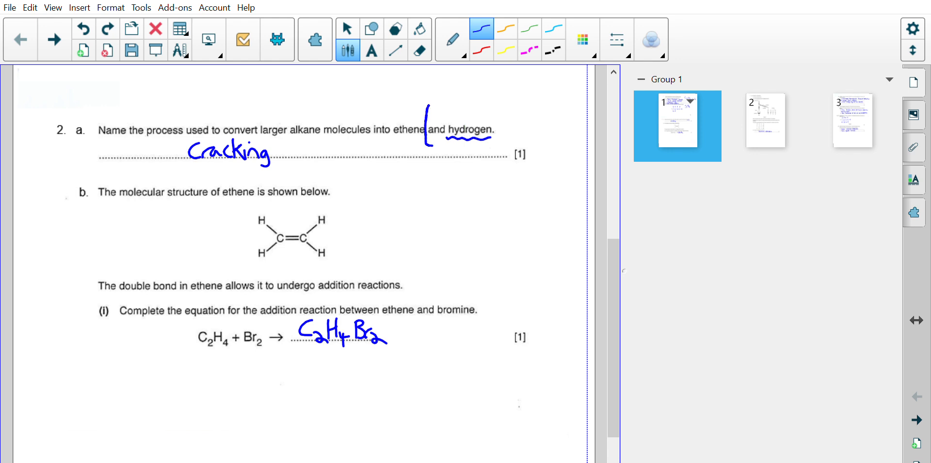
left_click_drag(428, 109, 507, 145)
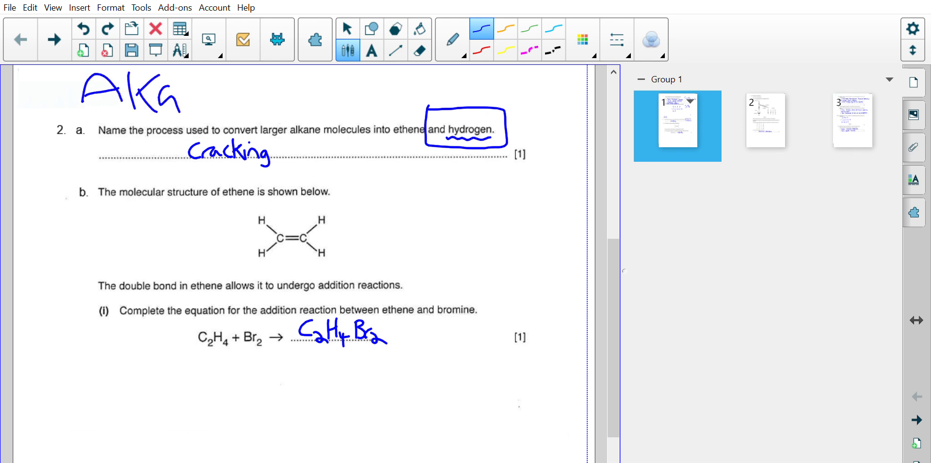
Handwrite the note 'Alkane → Alkane + alkene' as the heading above question 2.
left_click_drag(178, 95, 308, 95)
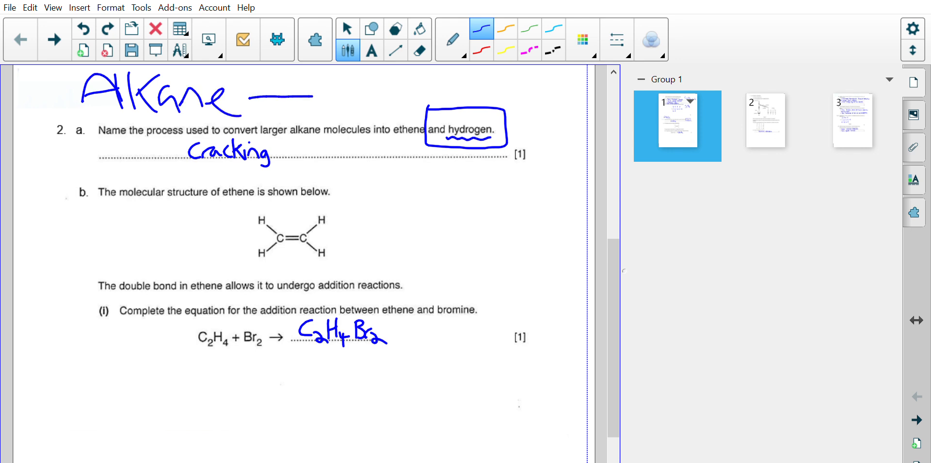
left_click_drag(308, 95, 389, 95)
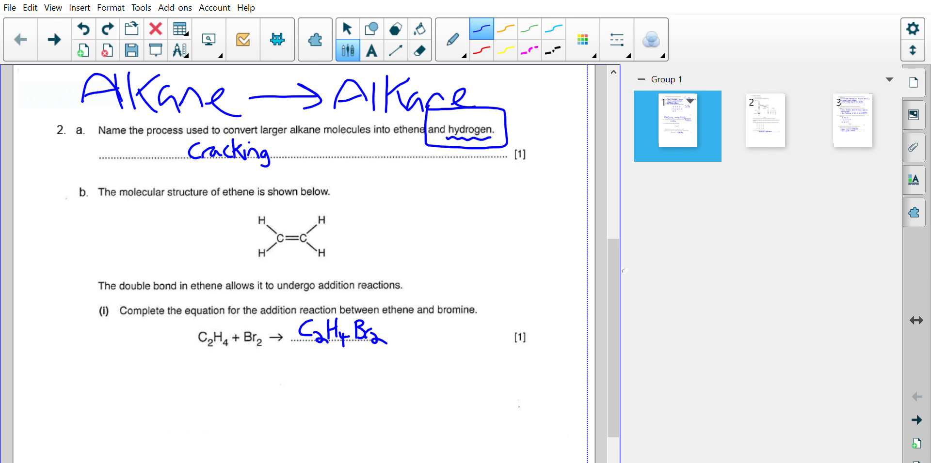
left_click_drag(493, 95, 565, 104)
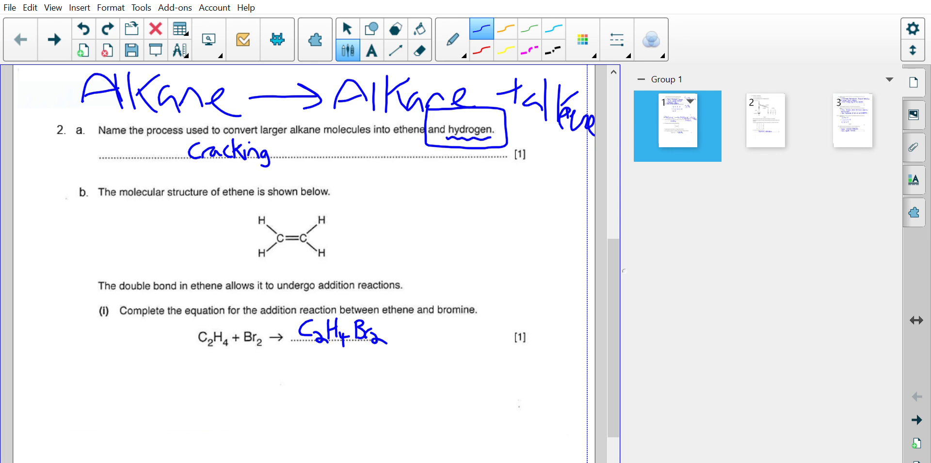
mouse_move(482, 102)
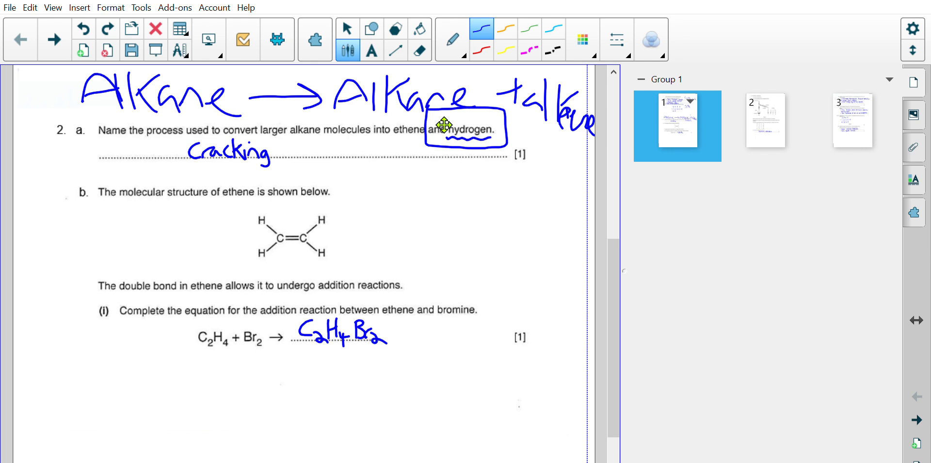
mouse_move(302, 254)
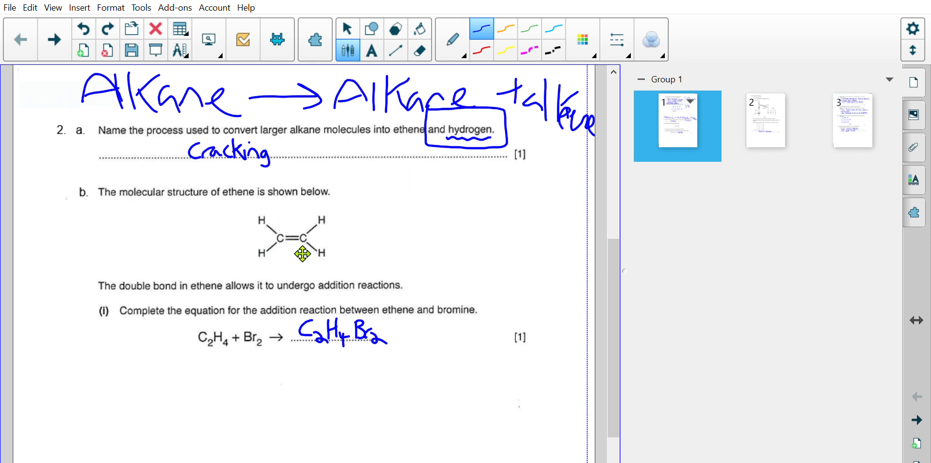
mouse_move(255, 268)
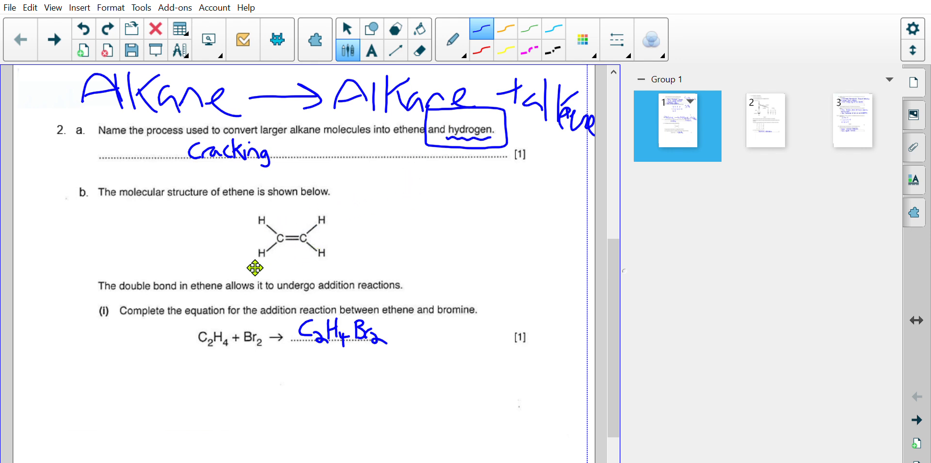
mouse_move(197, 307)
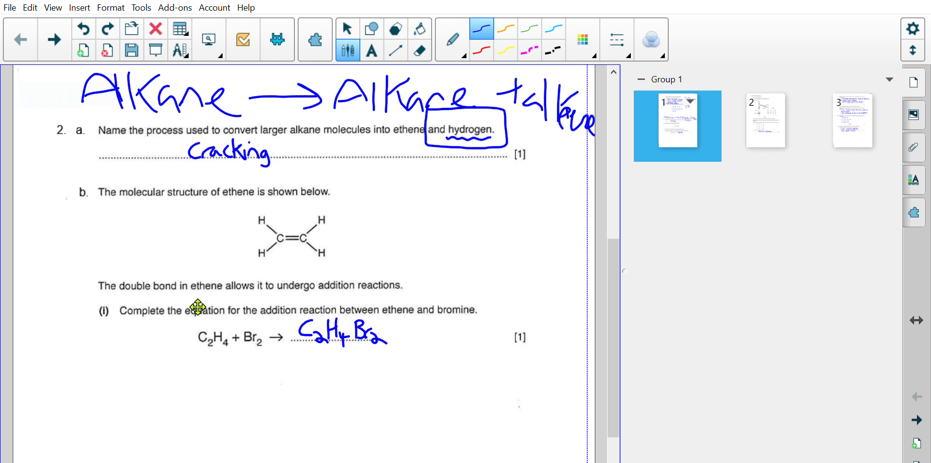
mouse_move(443, 301)
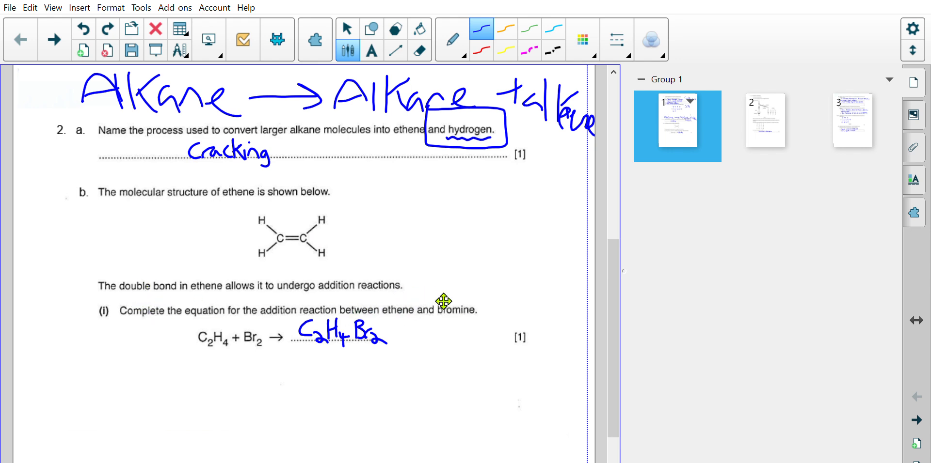
mouse_move(245, 351)
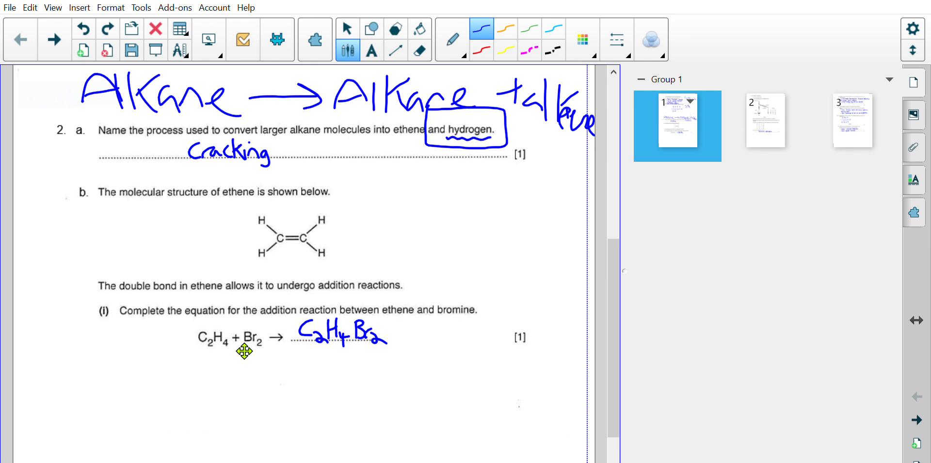
mouse_move(303, 225)
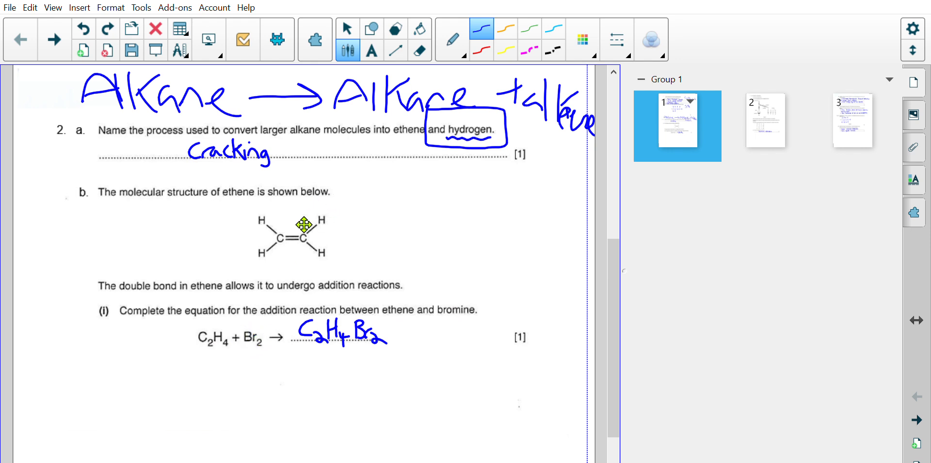
mouse_move(308, 246)
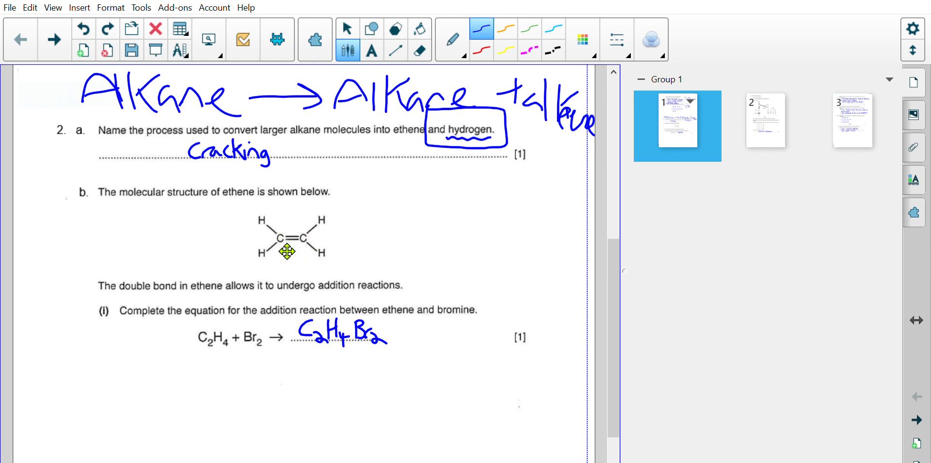
mouse_move(386, 234)
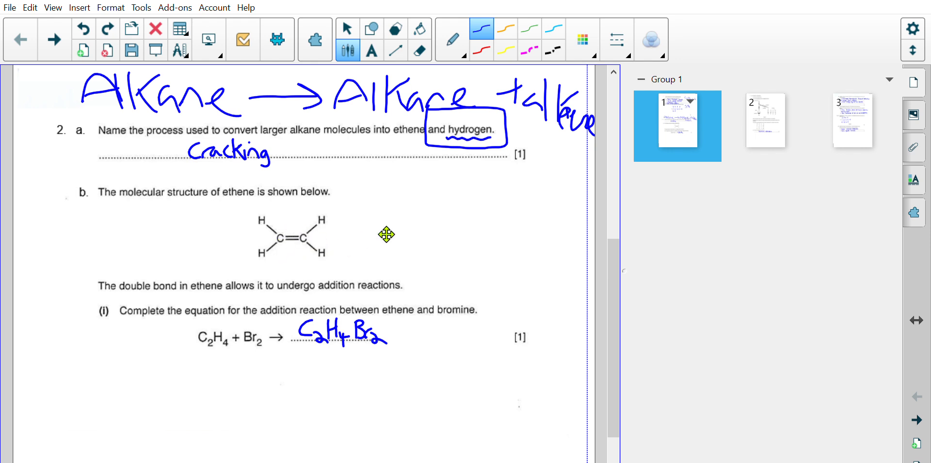
mouse_move(327, 235)
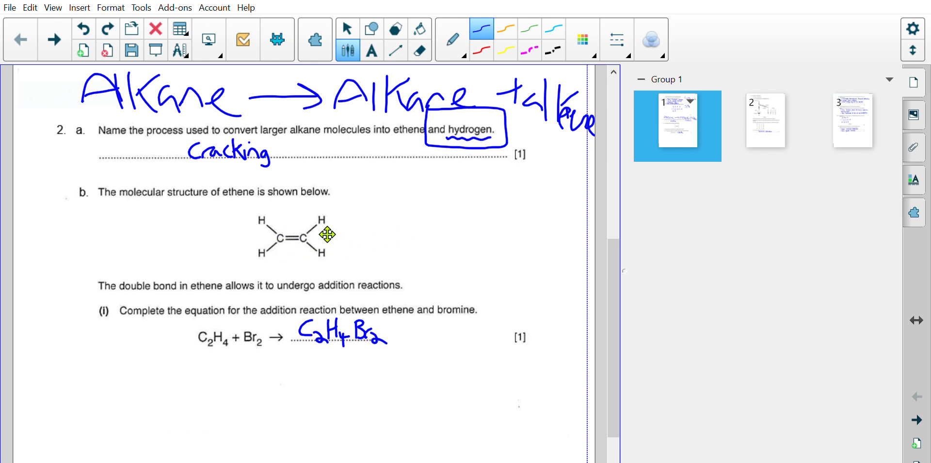
Scroll below the ethene–bromine equation, then switch to page 2 on petroleum.
scroll("down", 3)
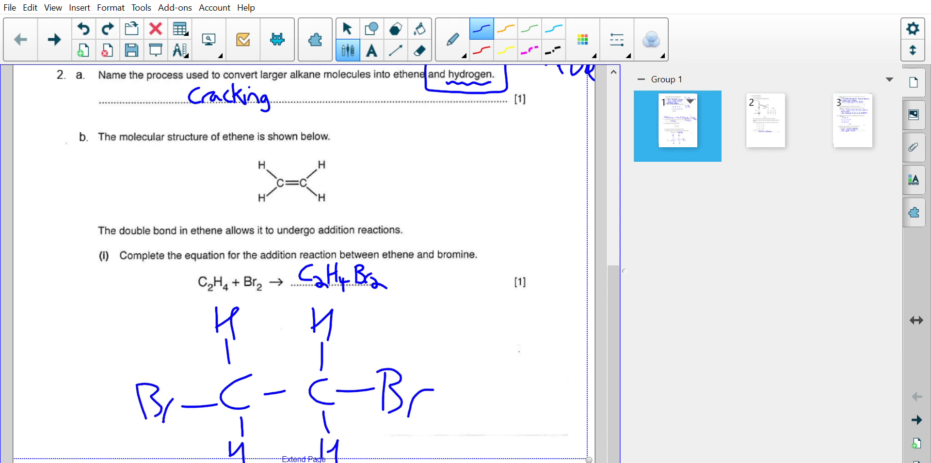
mouse_move(569, 124)
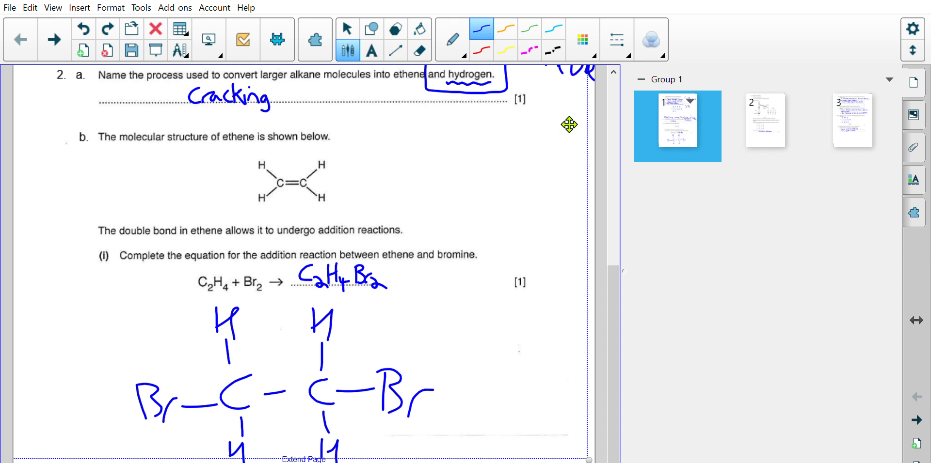
left_click(765, 126)
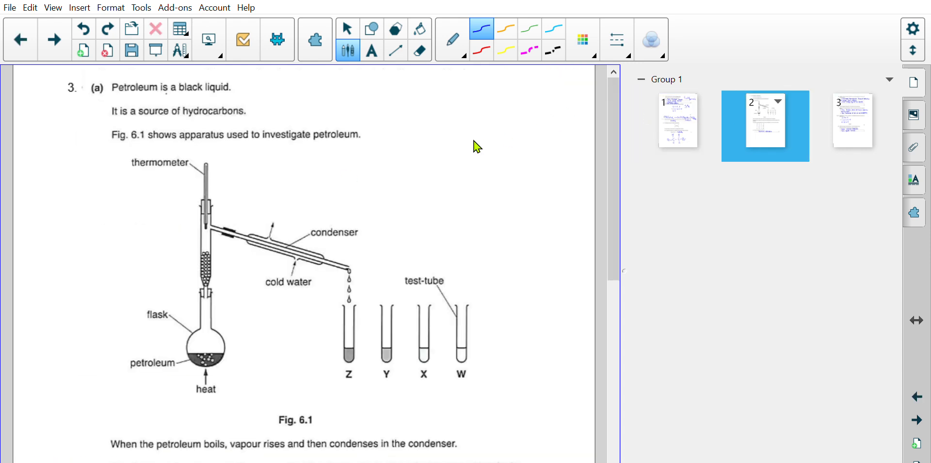
mouse_move(371, 159)
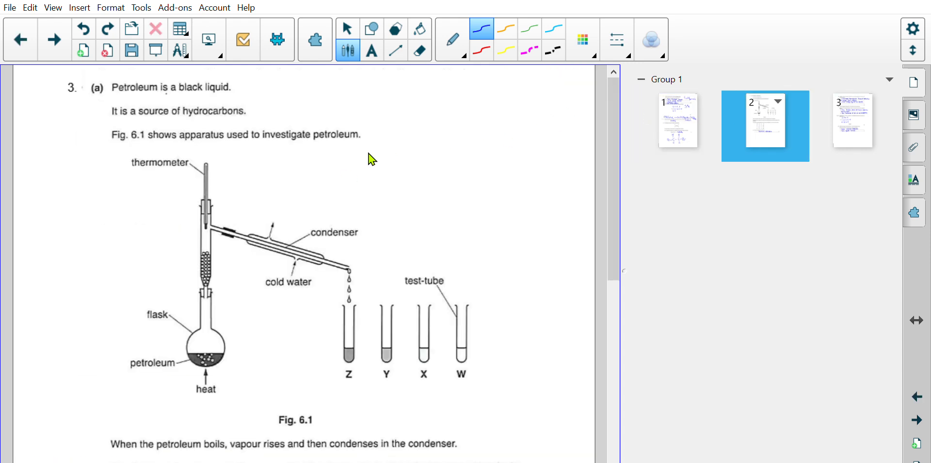
mouse_move(153, 98)
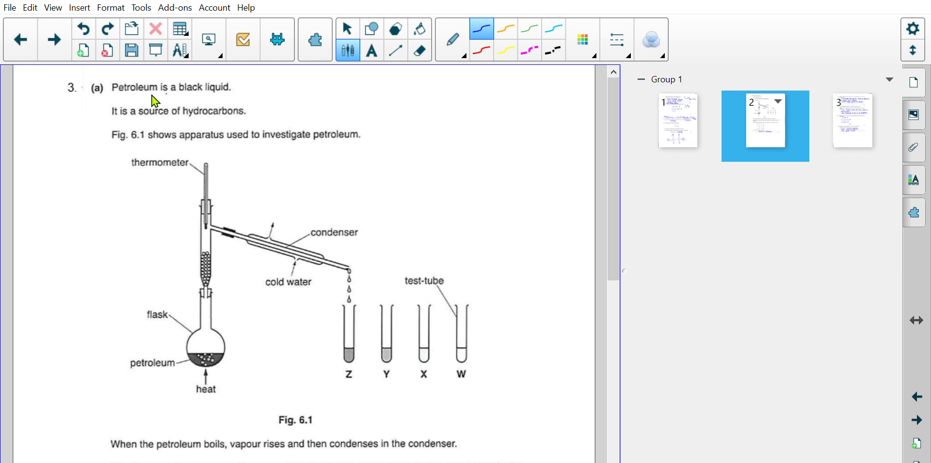
mouse_move(319, 172)
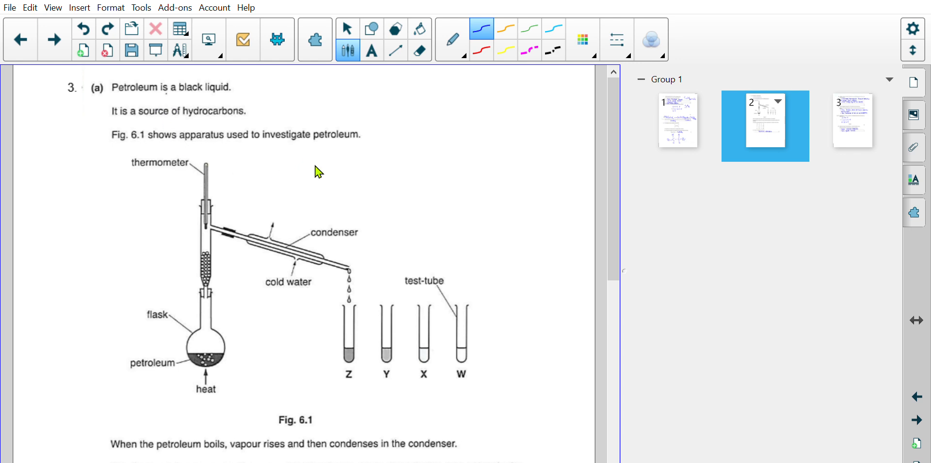
mouse_move(414, 182)
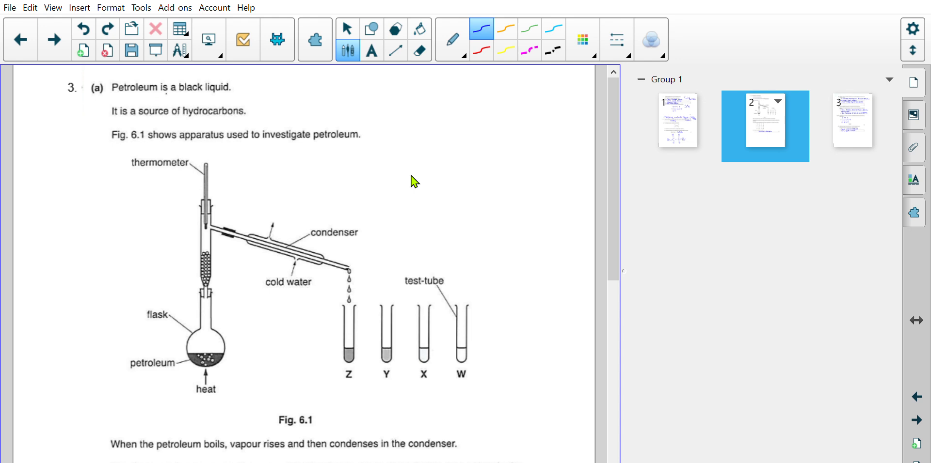
mouse_move(226, 309)
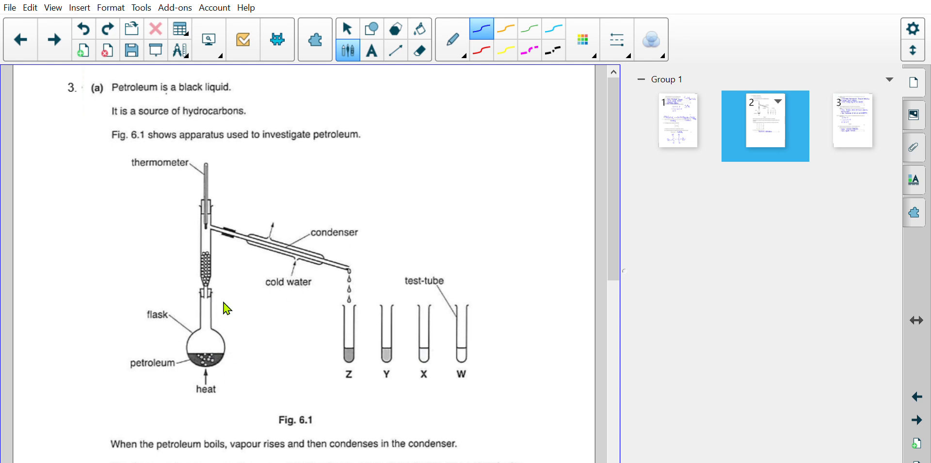
mouse_move(213, 283)
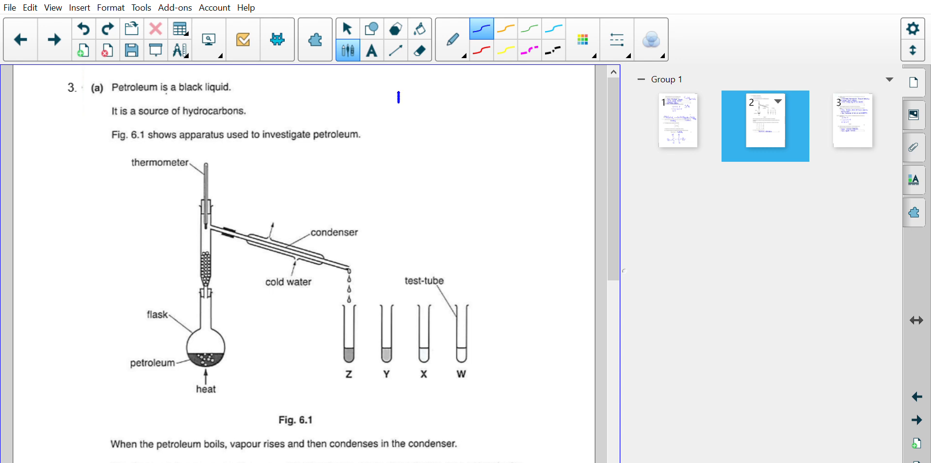
left_click_drag(396, 100, 475, 99)
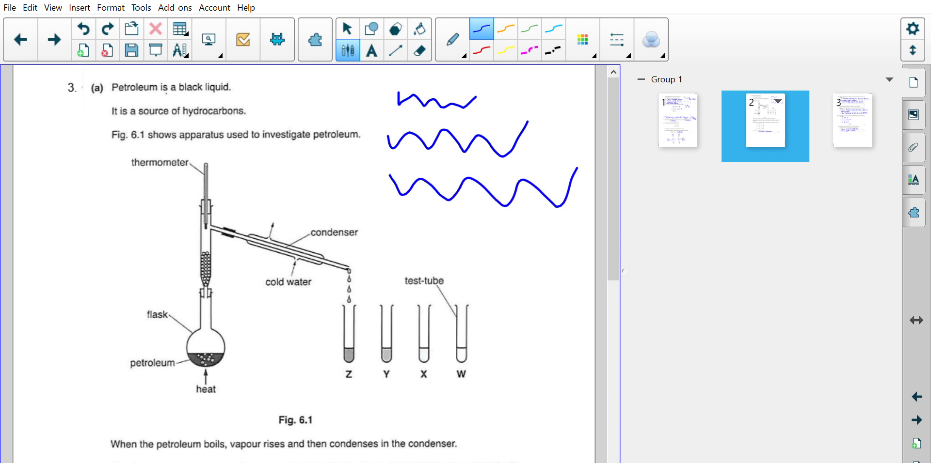
mouse_move(231, 301)
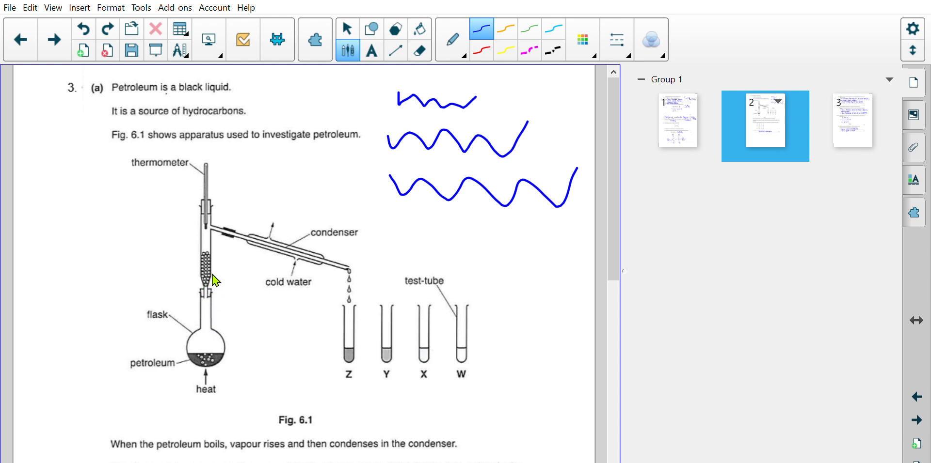
mouse_move(246, 222)
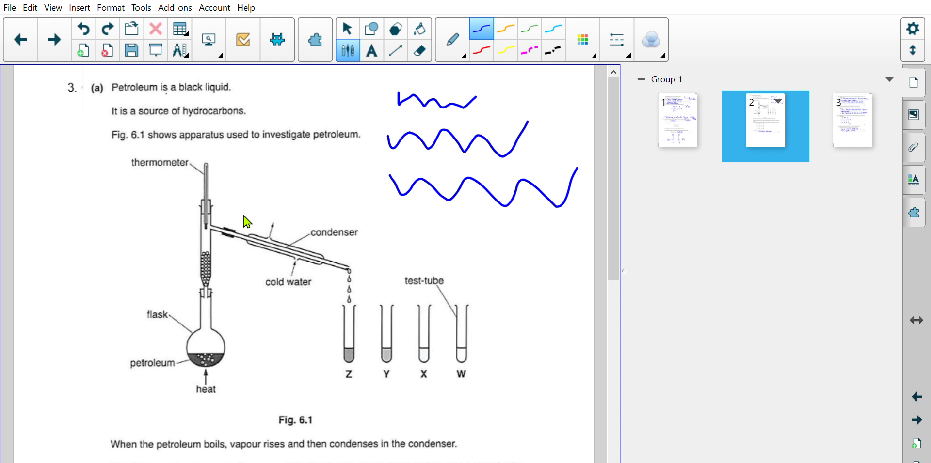
mouse_move(469, 356)
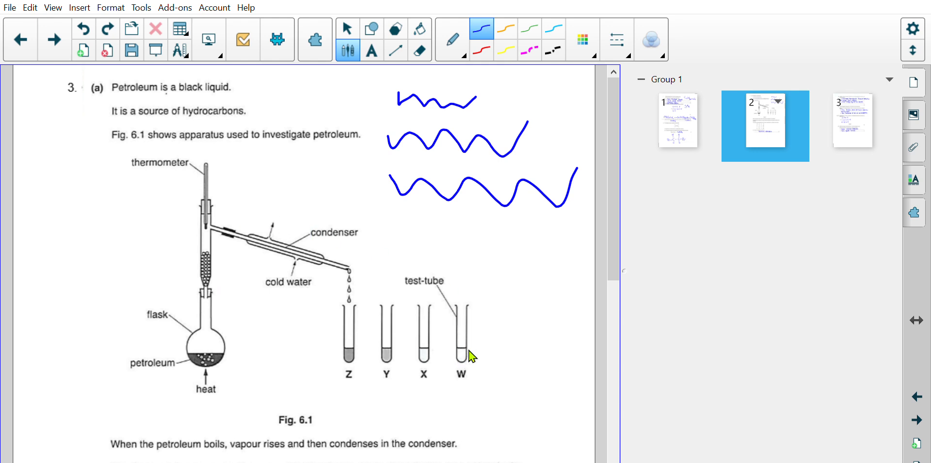
mouse_move(459, 345)
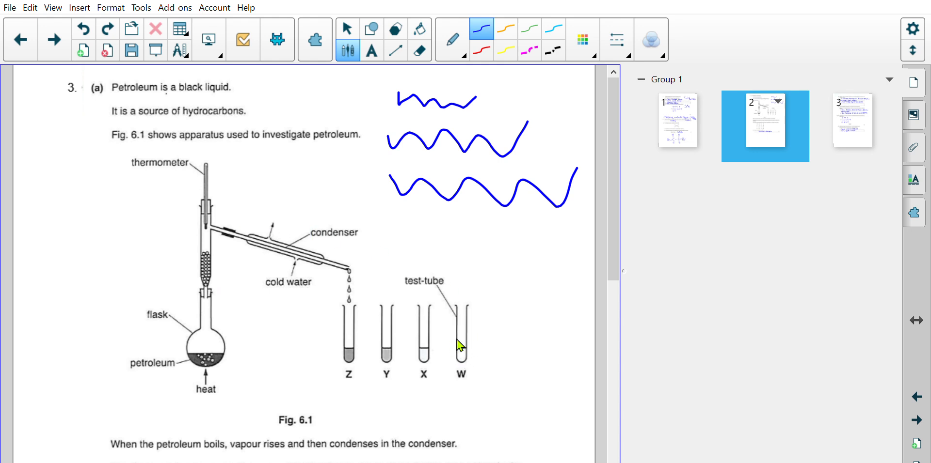
mouse_move(398, 334)
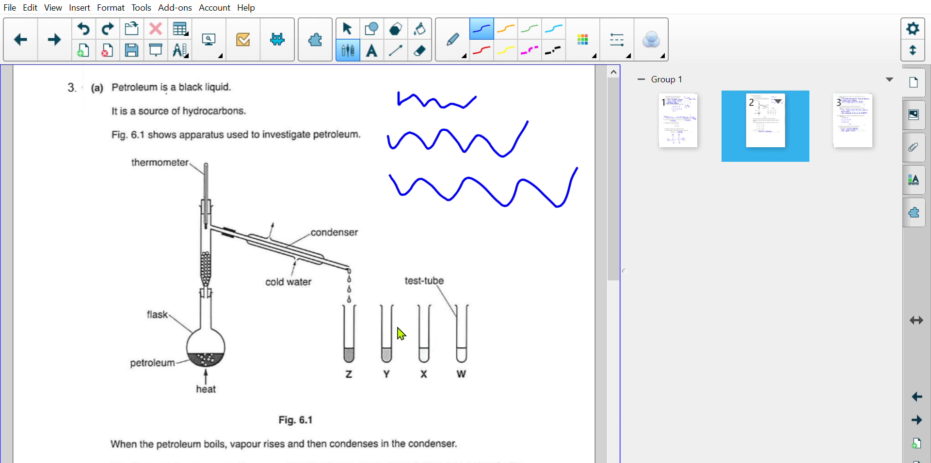
mouse_move(261, 278)
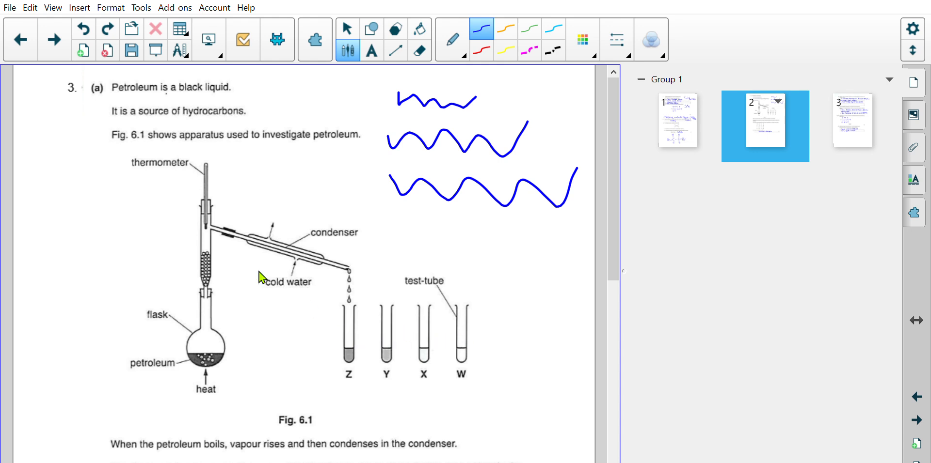
mouse_move(250, 230)
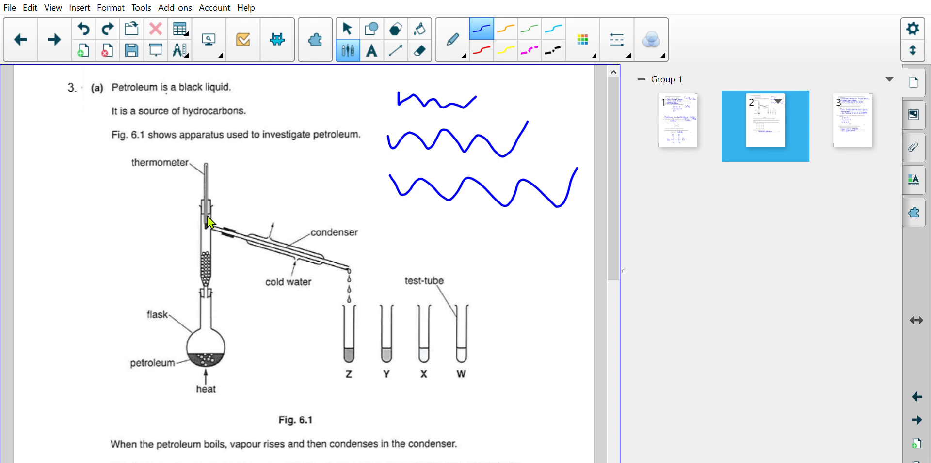
mouse_move(261, 229)
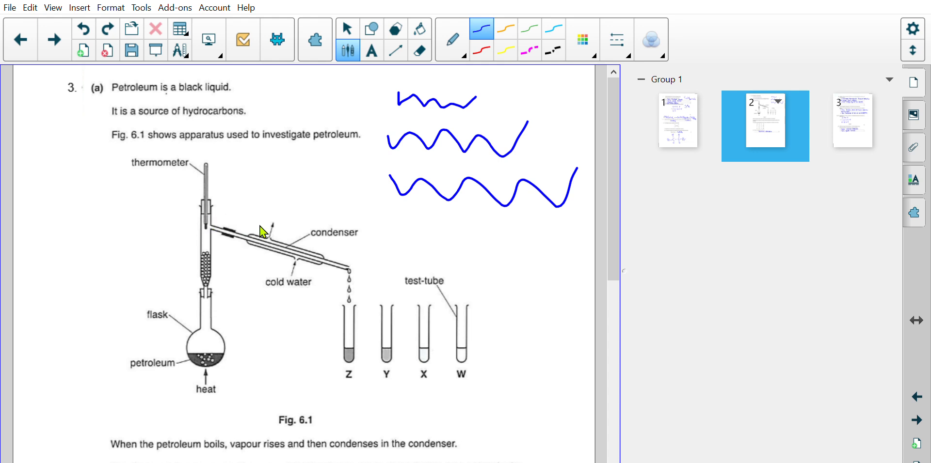
mouse_move(286, 297)
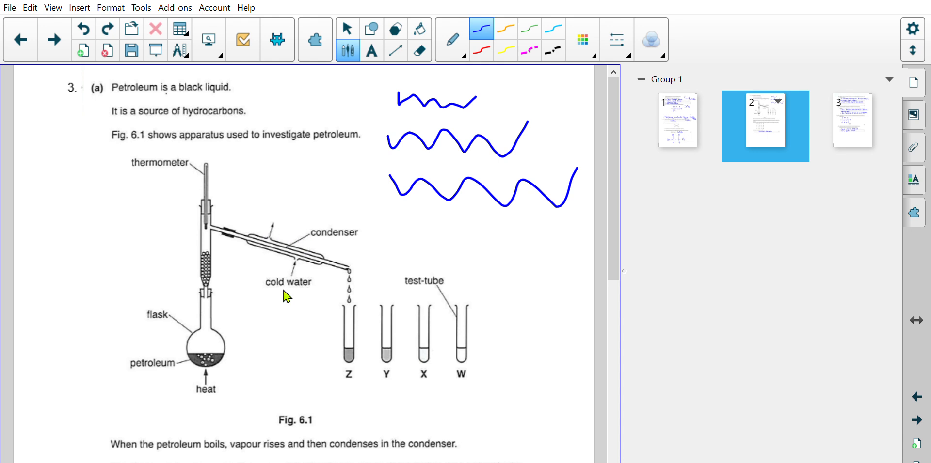
mouse_move(271, 230)
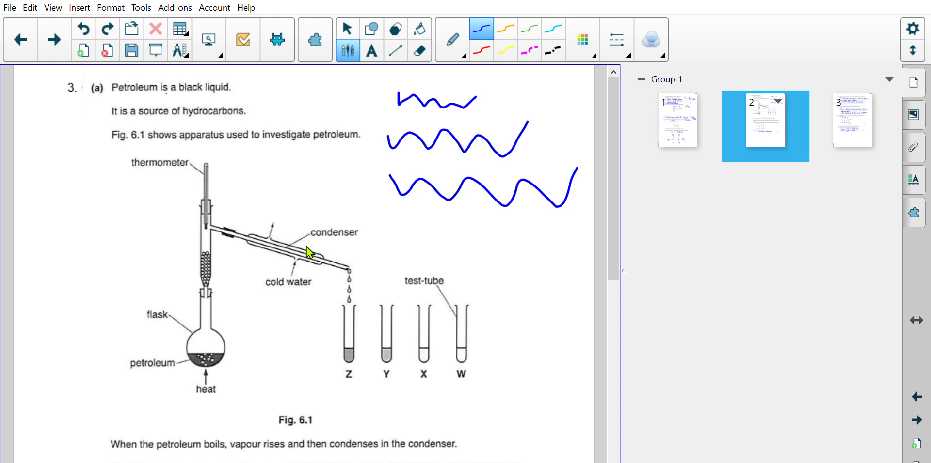
scroll("down", 3)
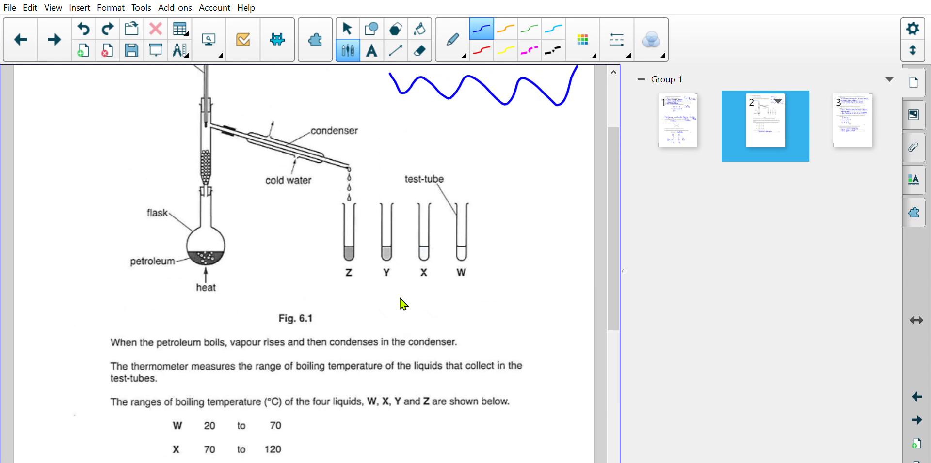
mouse_move(210, 230)
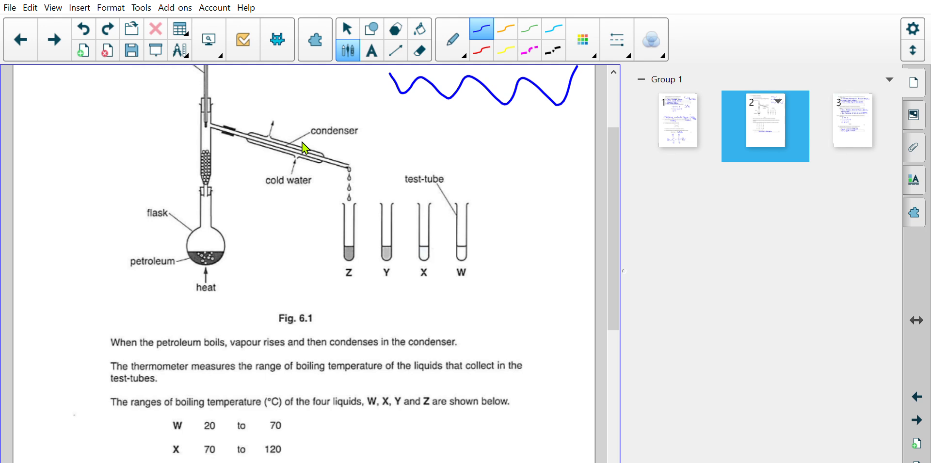
mouse_move(324, 184)
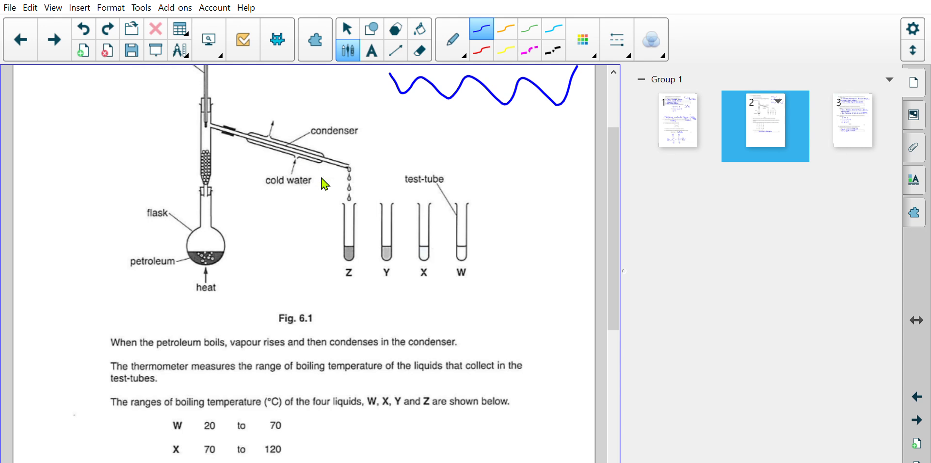
Scroll down page 2 to the boiling-temperature table and the fractional distillation answer.
scroll("down", 3)
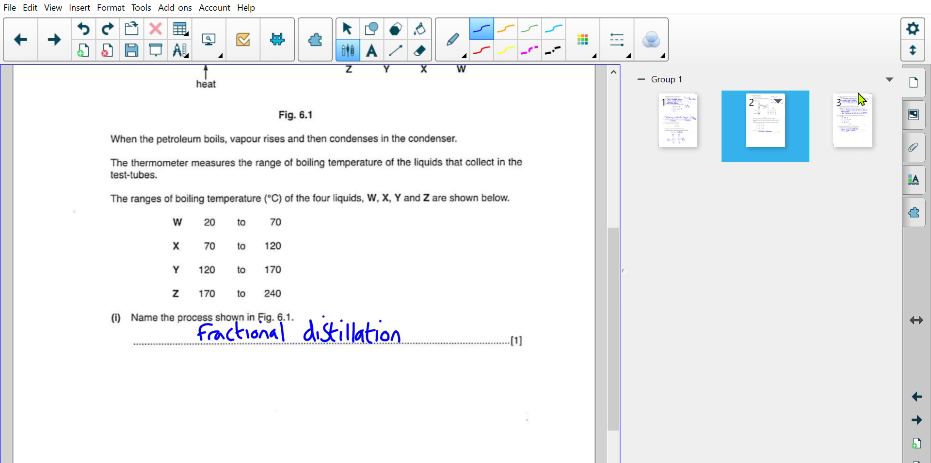
Switch to worksheet page 3 with the answers to parts (ii) and (iii).
left_click(851, 125)
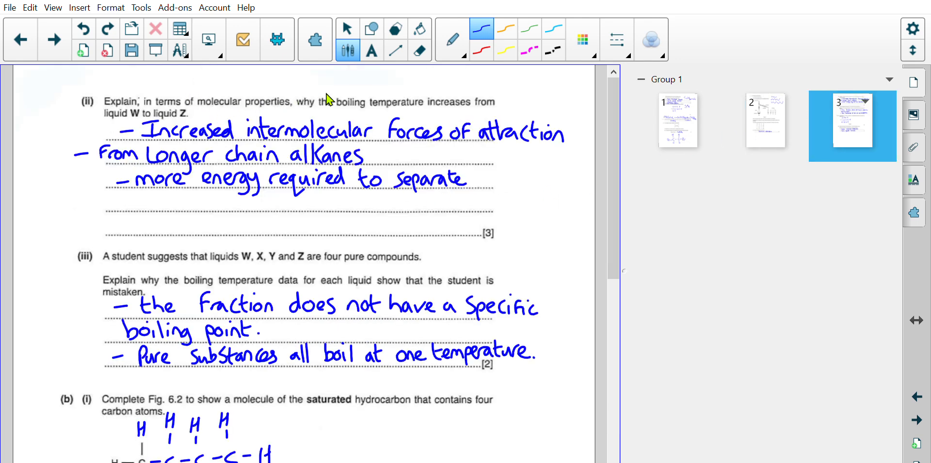
mouse_move(164, 95)
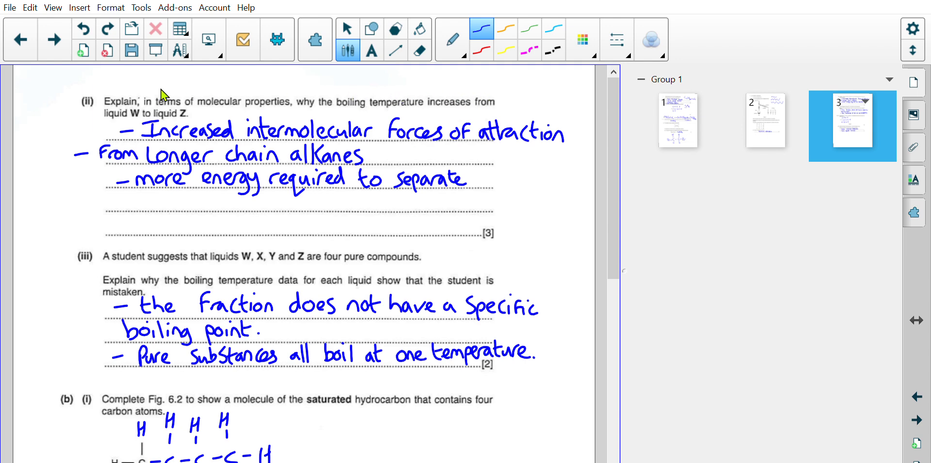
mouse_move(183, 106)
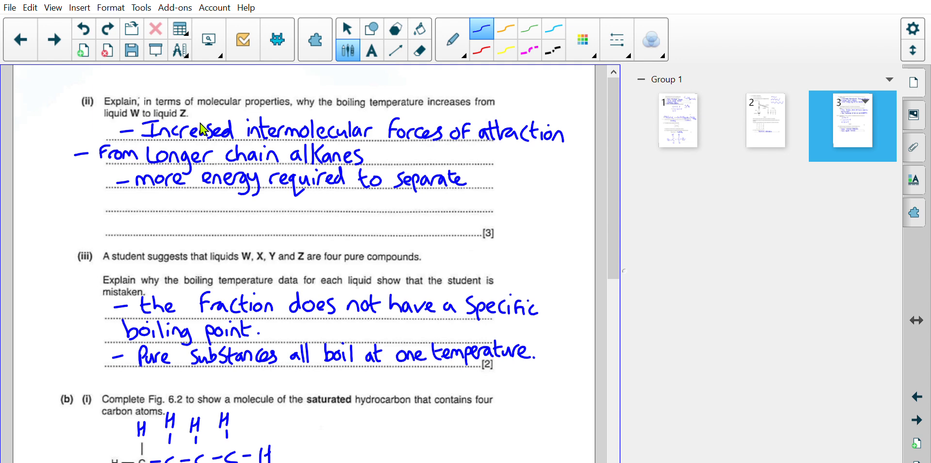
mouse_move(300, 181)
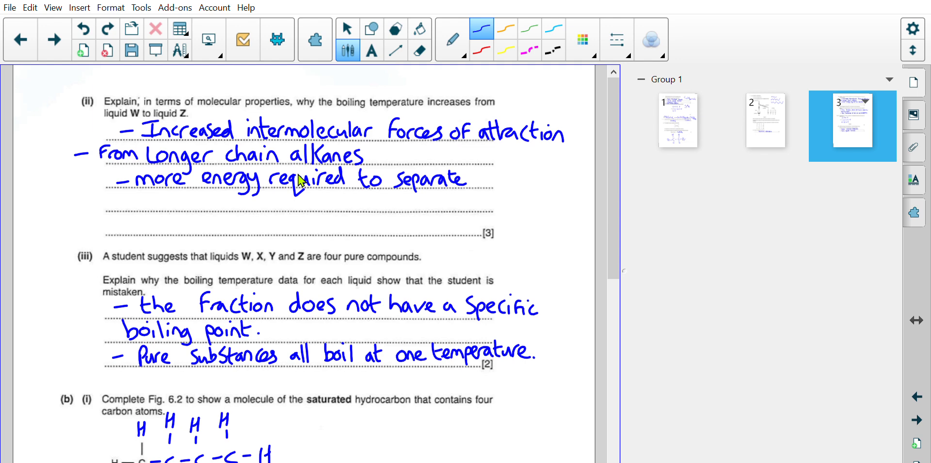
mouse_move(313, 183)
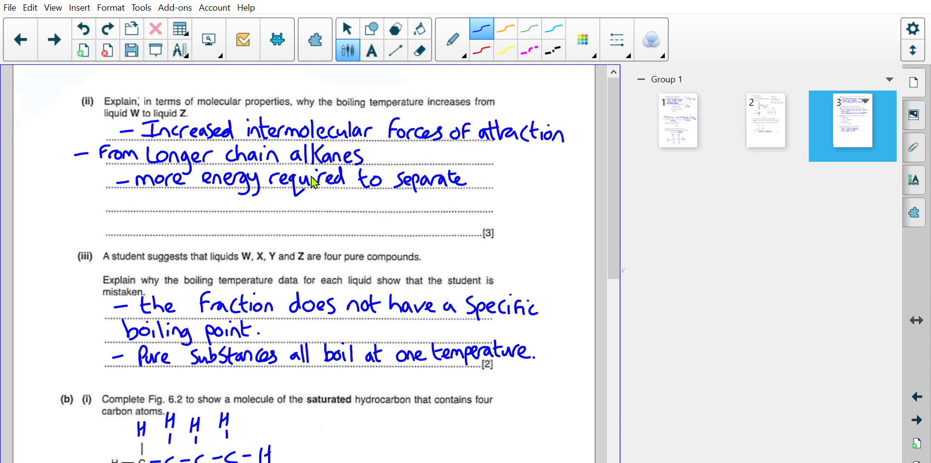
Underline the words 'four pure' in question (iii) with the blue pen.
scroll("down", 3)
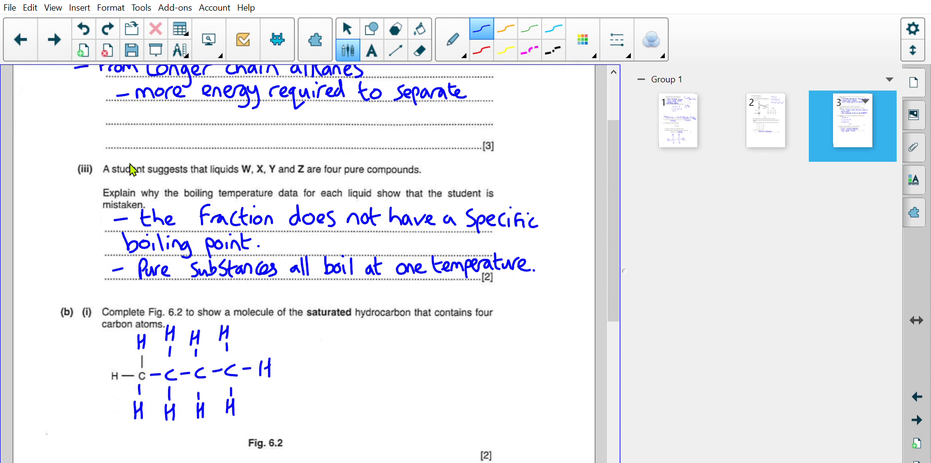
mouse_move(297, 165)
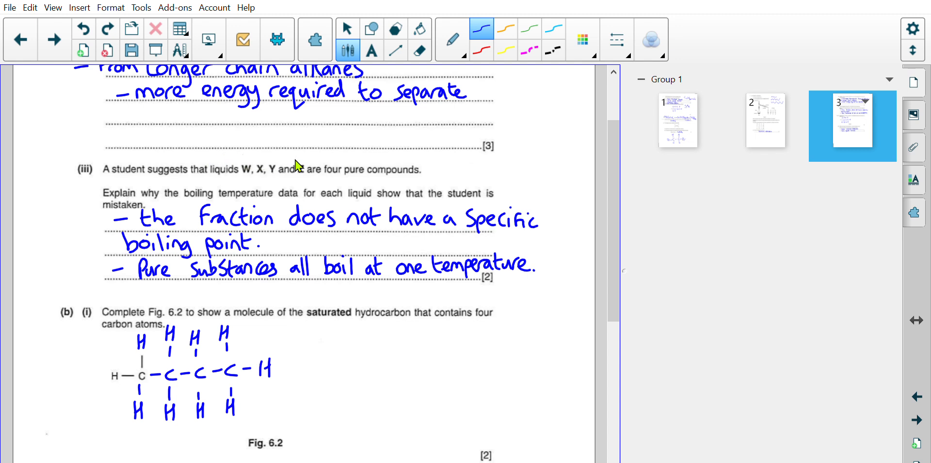
mouse_move(416, 162)
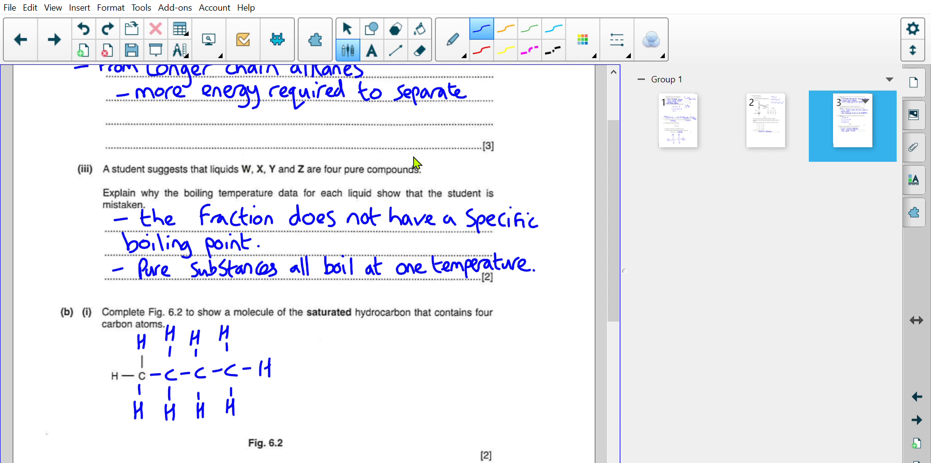
left_click_drag(334, 179, 365, 176)
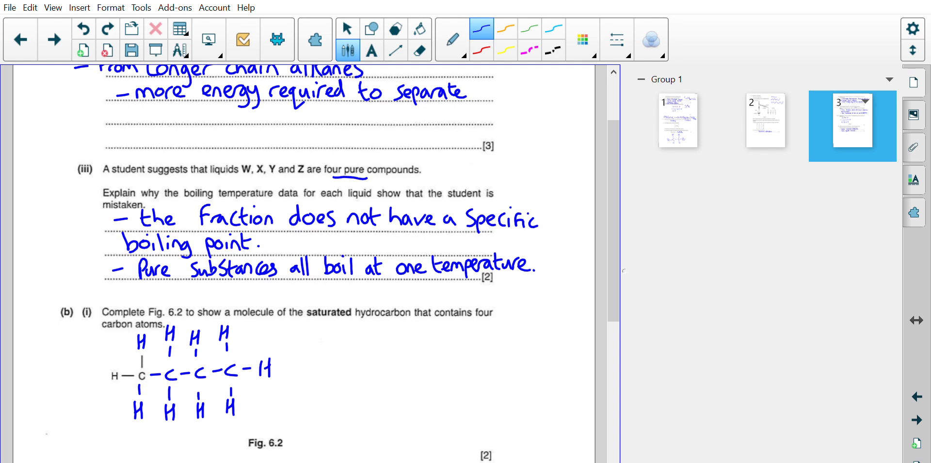
mouse_move(302, 187)
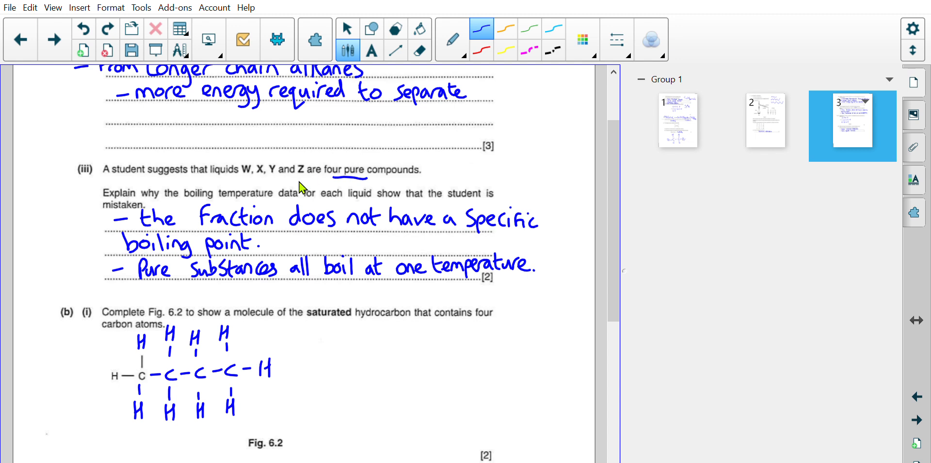
mouse_move(243, 220)
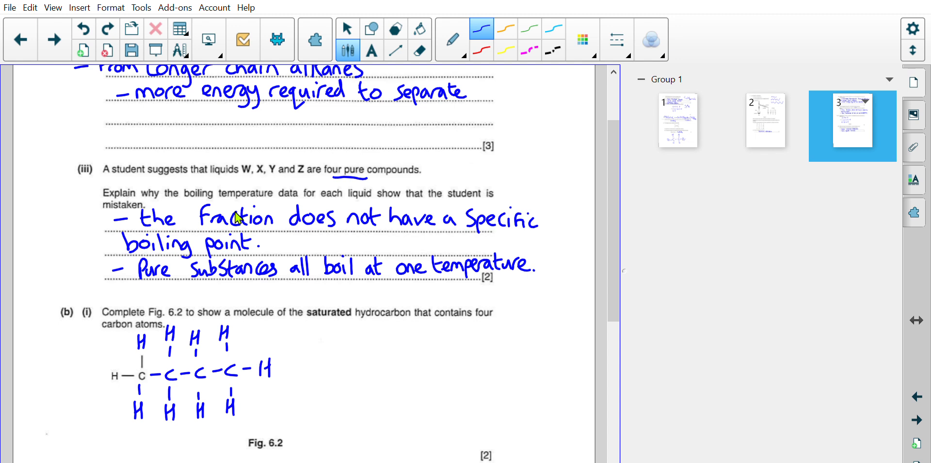
mouse_move(310, 181)
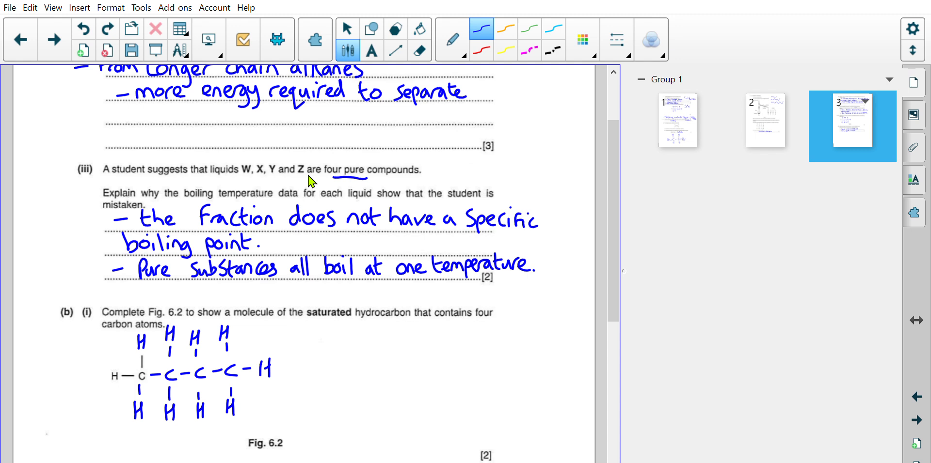
Sketch axes and a heating curve with a plateau, an upward arrow and the label 'Boiling'.
left_click_drag(333, 349, 332, 391)
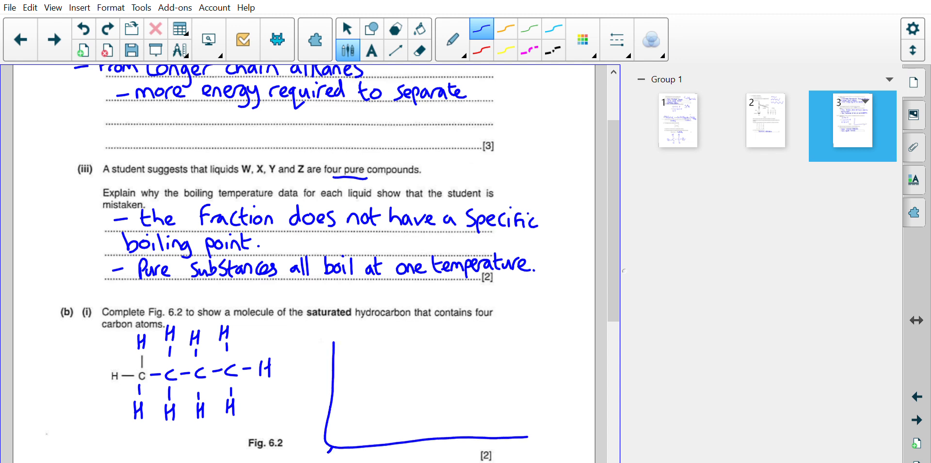
left_click_drag(338, 427, 492, 338)
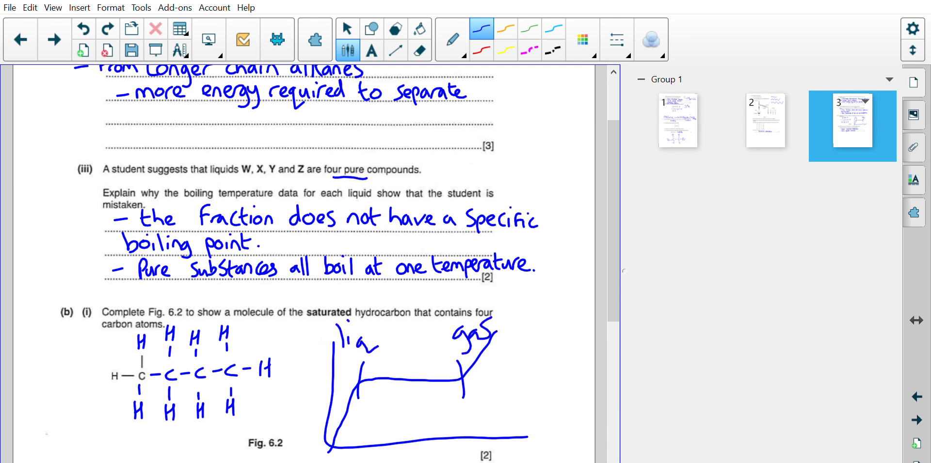
left_click_drag(406, 418, 421, 380)
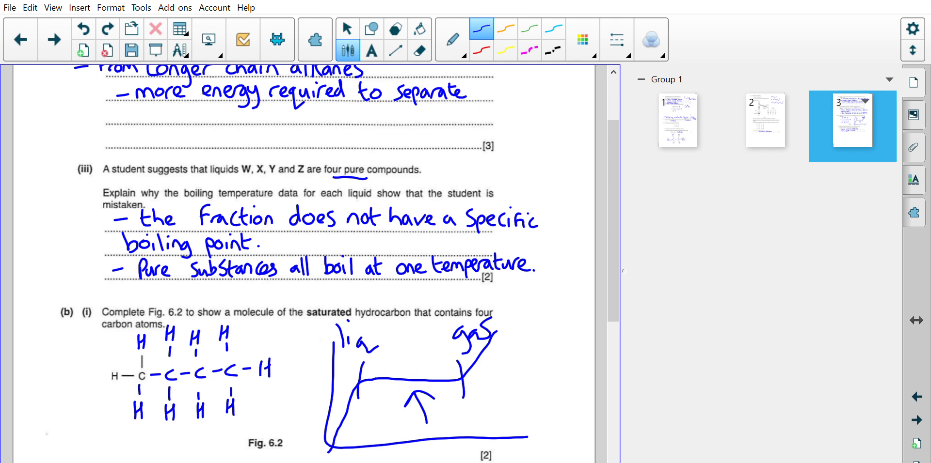
type("Boiling")
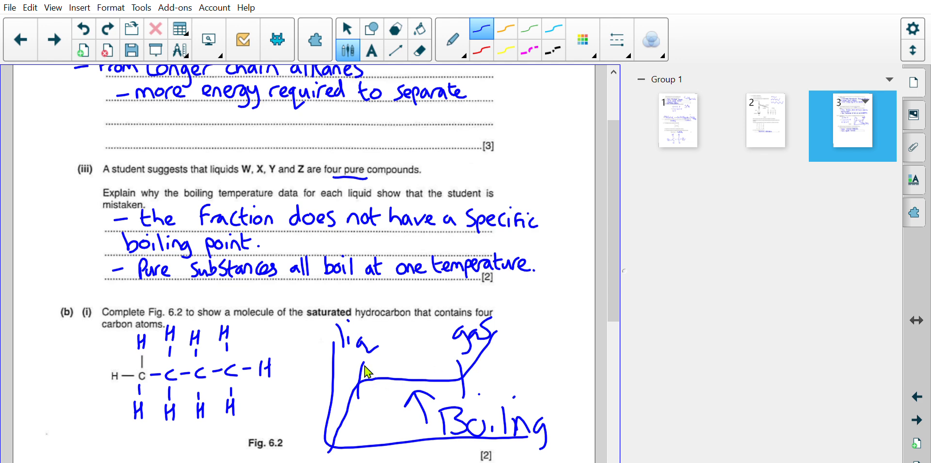
mouse_move(369, 373)
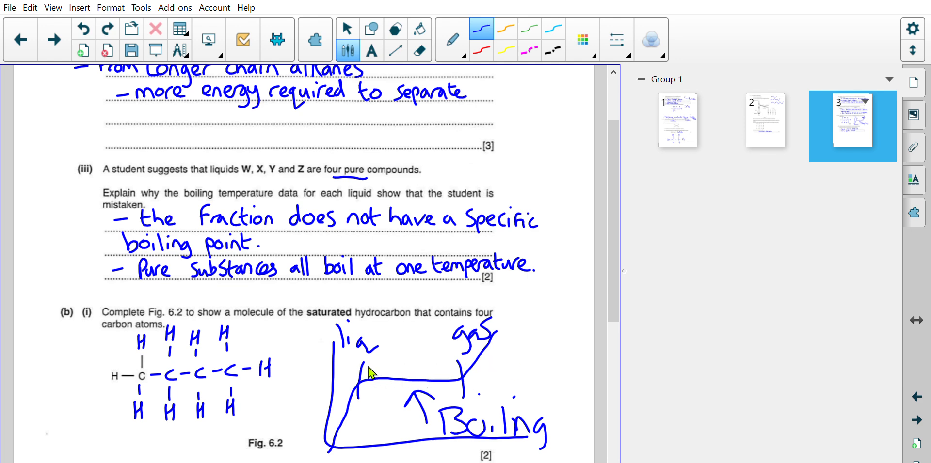
mouse_move(495, 347)
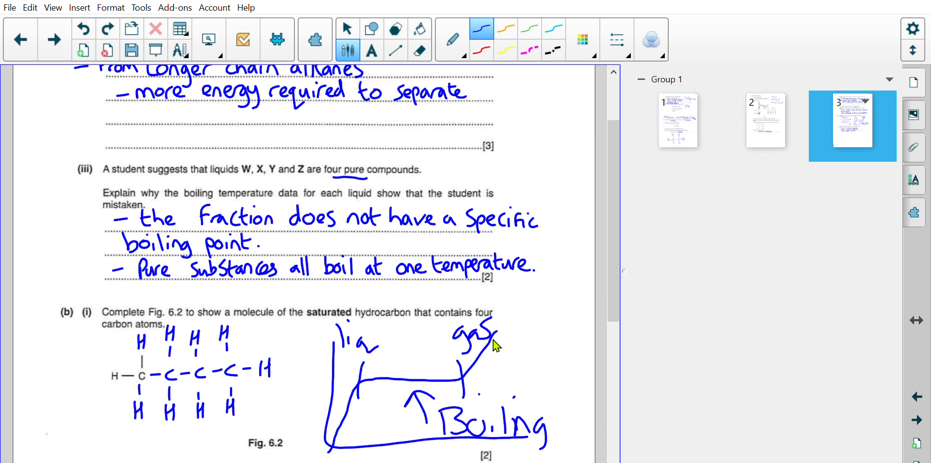
scroll("down", 3)
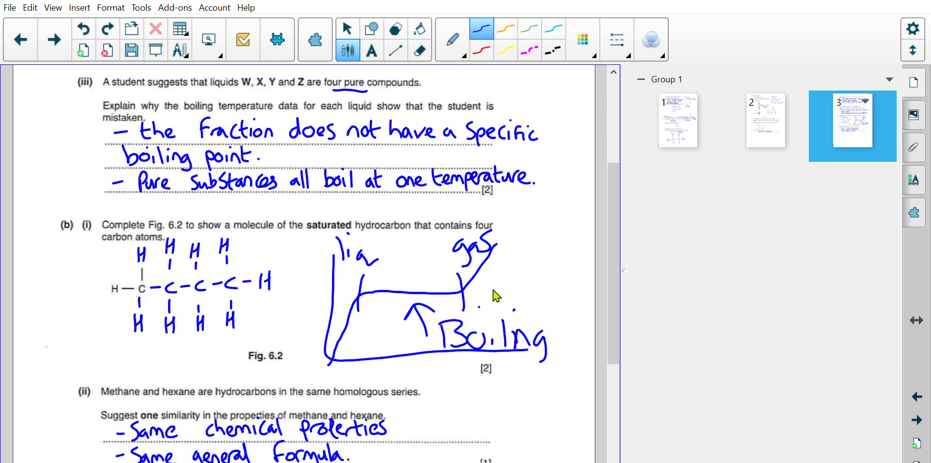
scroll("down", 3)
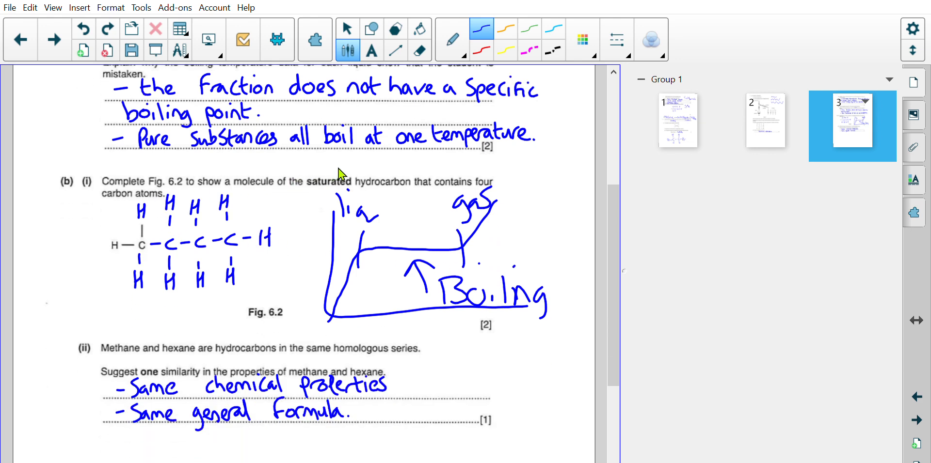
mouse_move(230, 190)
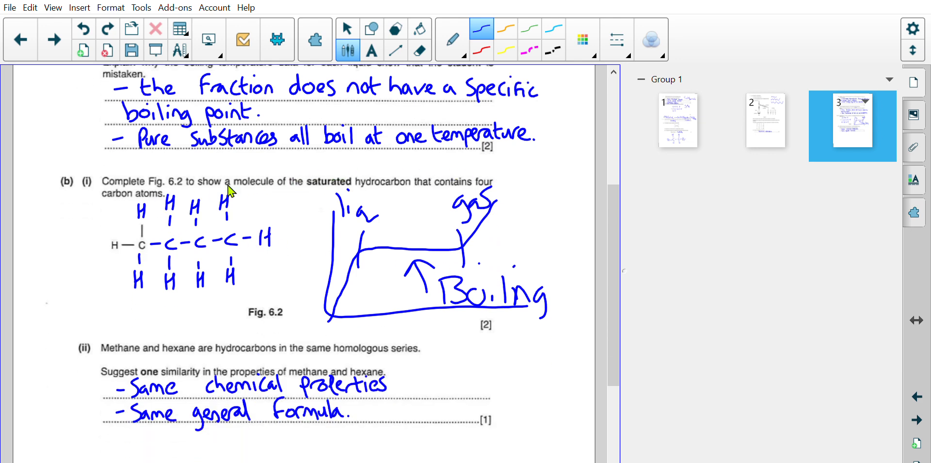
mouse_move(401, 177)
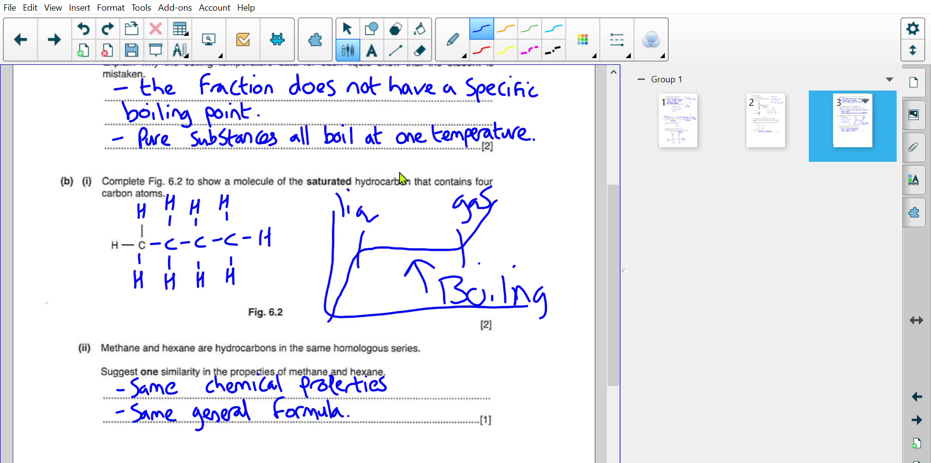
mouse_move(148, 238)
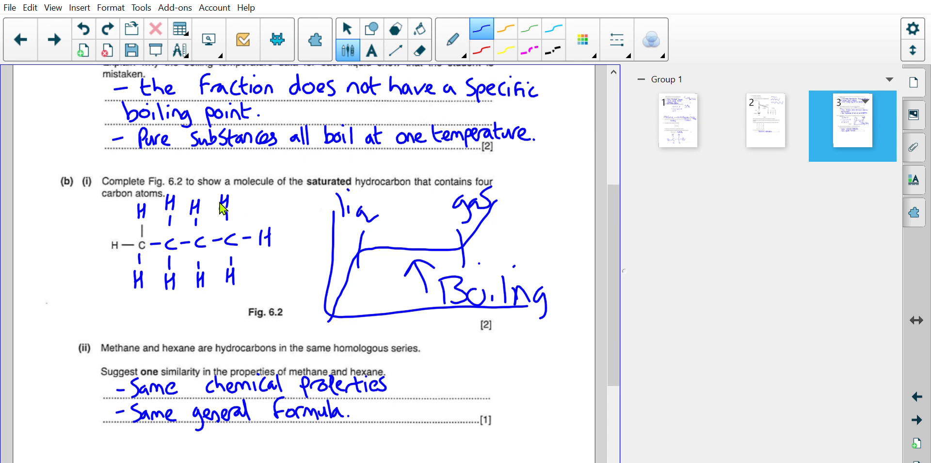
mouse_move(227, 236)
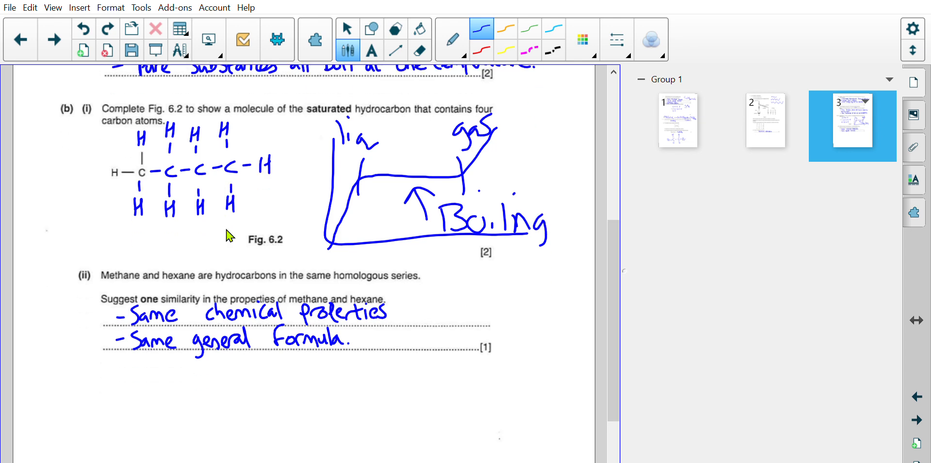
mouse_move(180, 300)
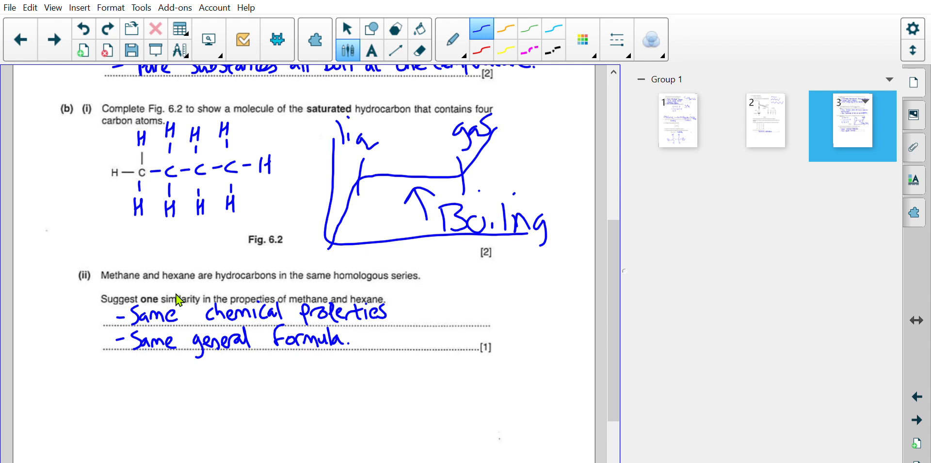
mouse_move(369, 293)
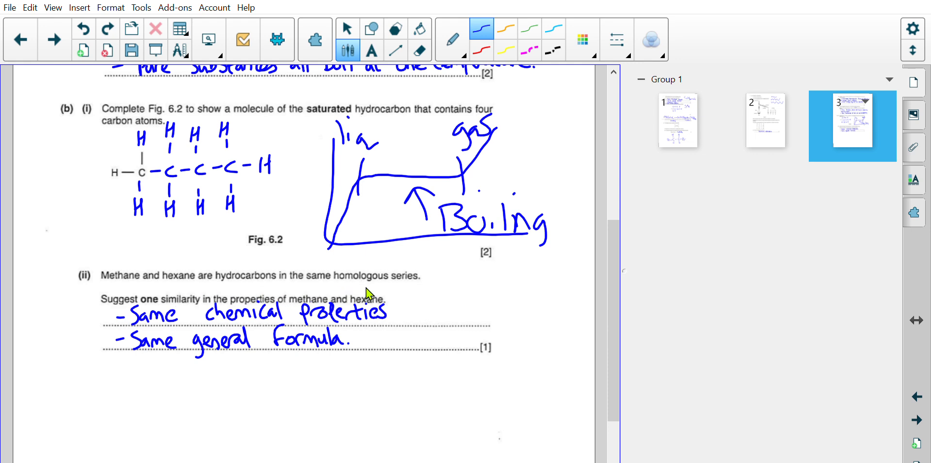
mouse_move(181, 302)
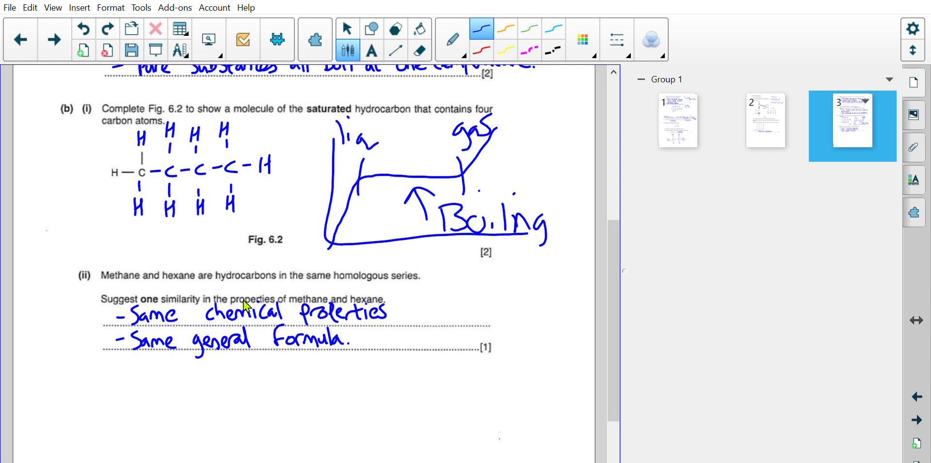
mouse_move(233, 352)
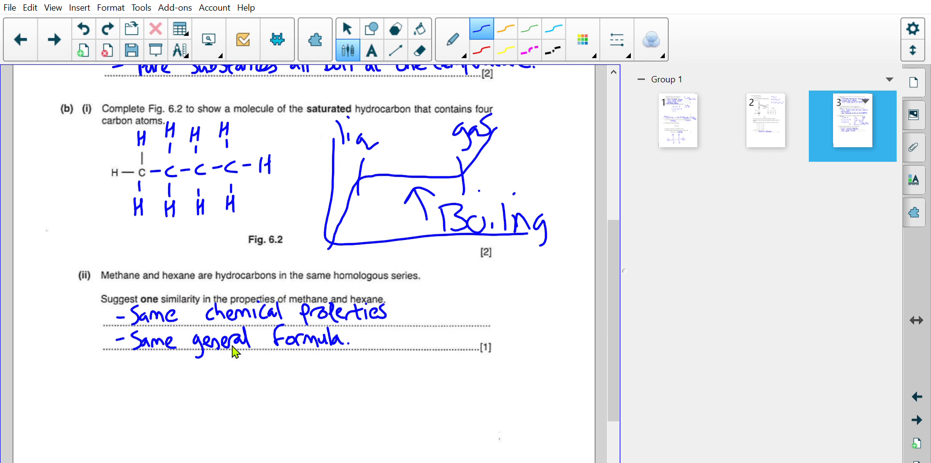
mouse_move(397, 334)
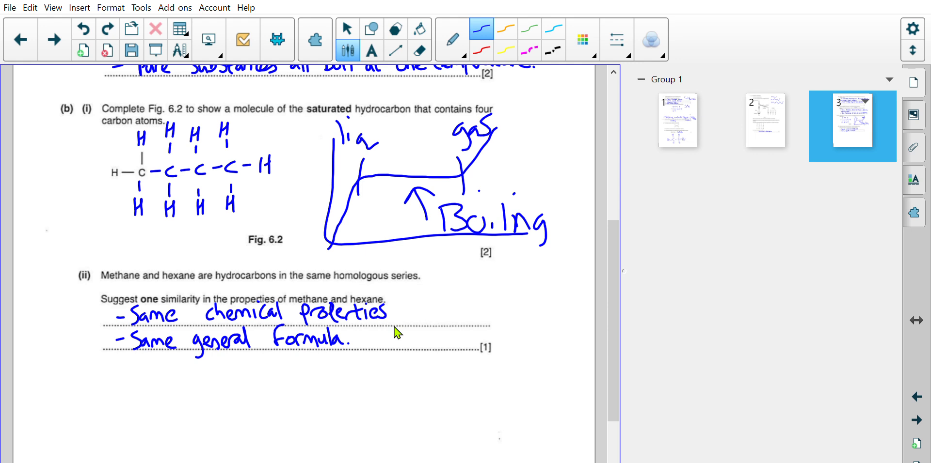
Handwrite the bullet points '- combustion.' and '- unreactive.' beneath the similarity answers.
left_click_drag(110, 391, 129, 388)
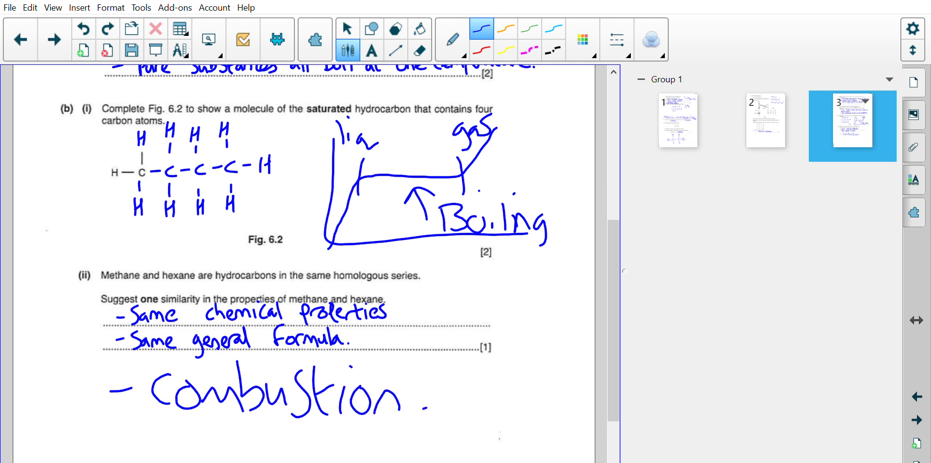
left_click_drag(110, 434, 140, 433)
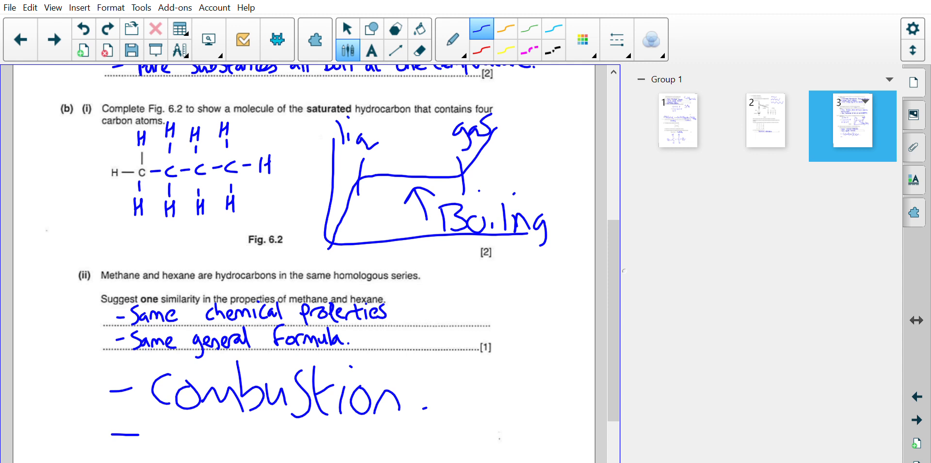
left_click_drag(151, 440, 237, 442)
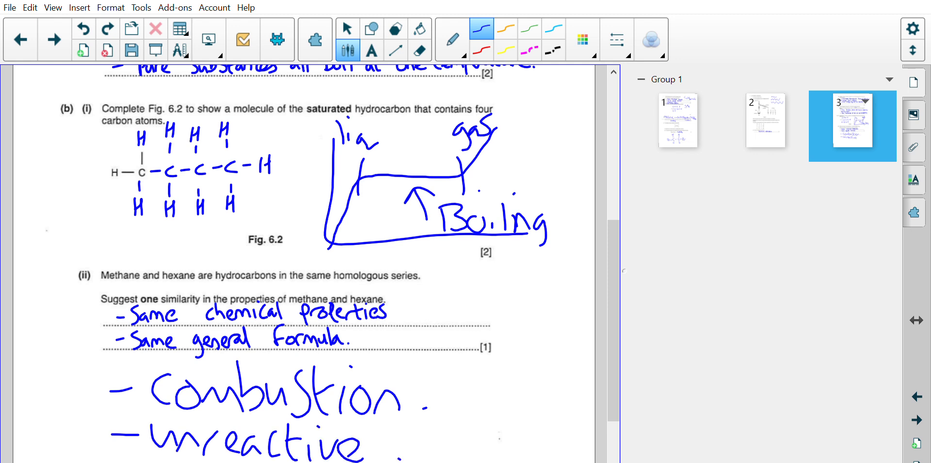
mouse_move(288, 386)
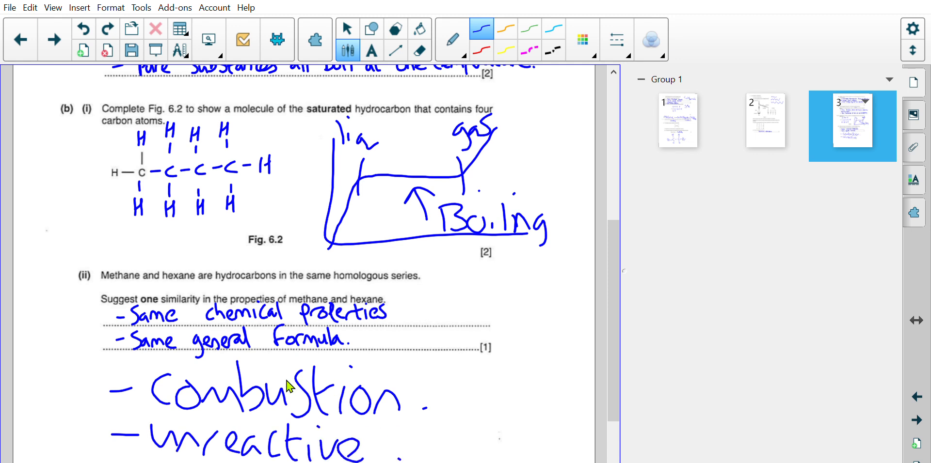
mouse_move(251, 288)
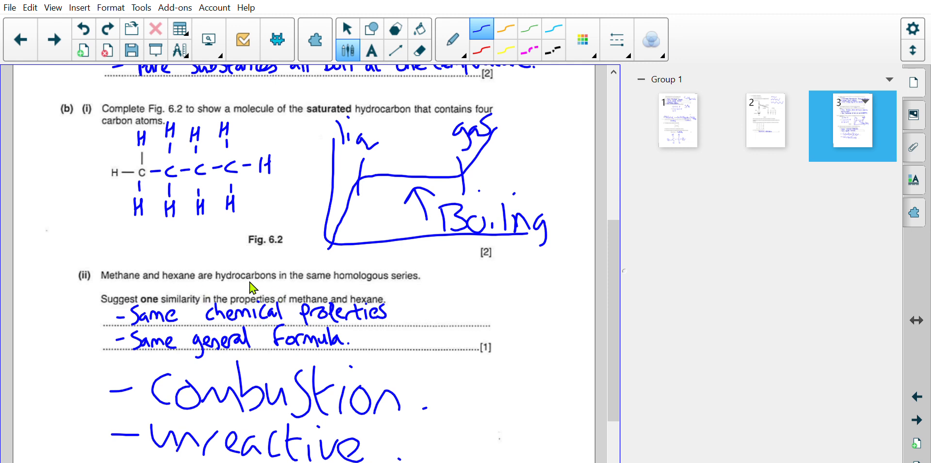
mouse_move(308, 289)
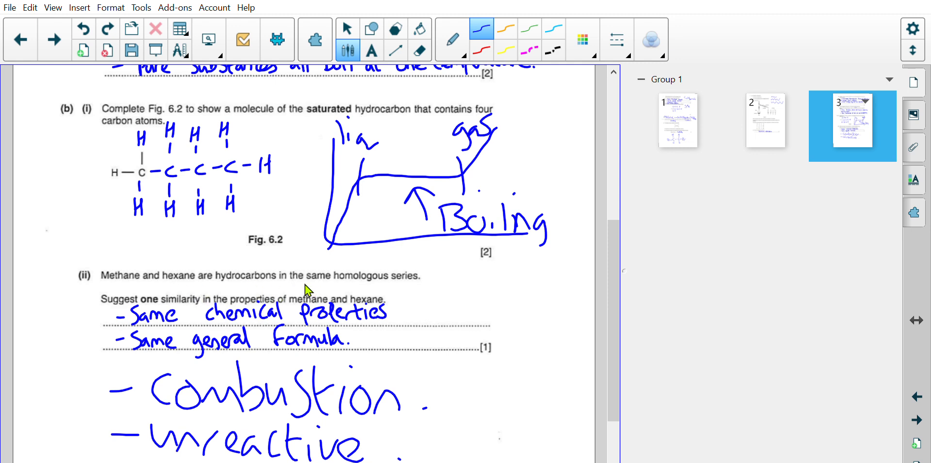
mouse_move(363, 290)
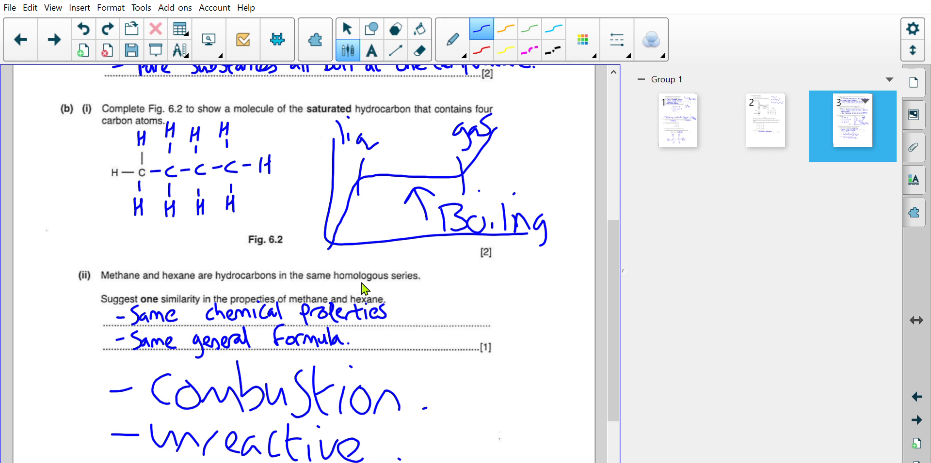
mouse_move(307, 291)
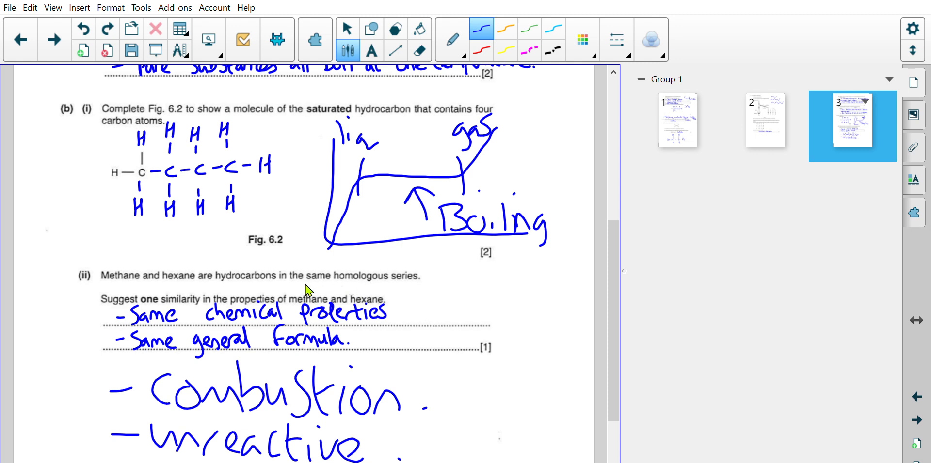
mouse_move(293, 287)
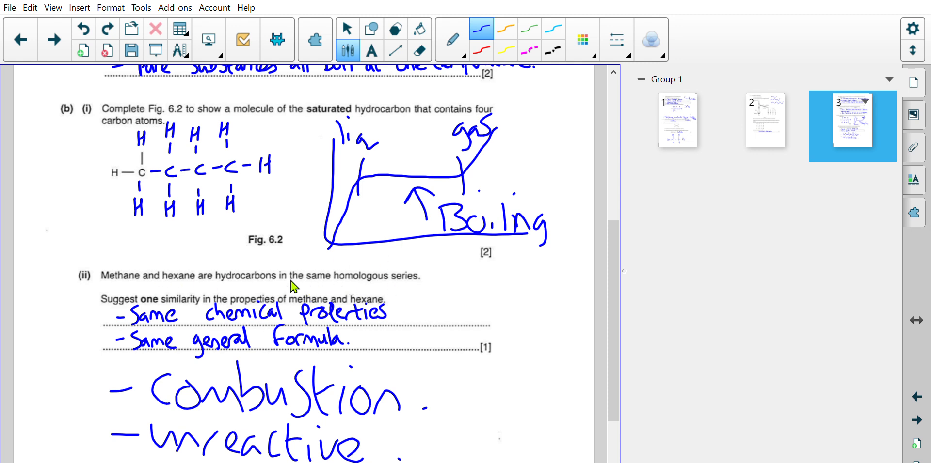
mouse_move(284, 306)
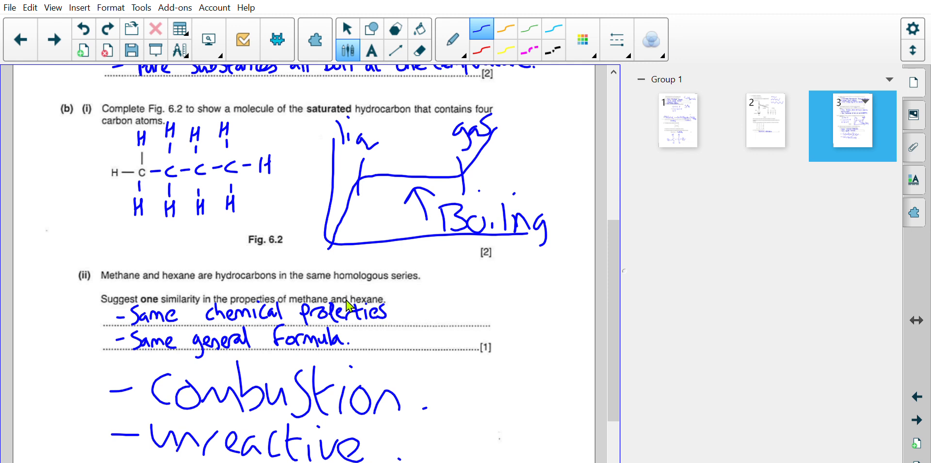
mouse_move(321, 285)
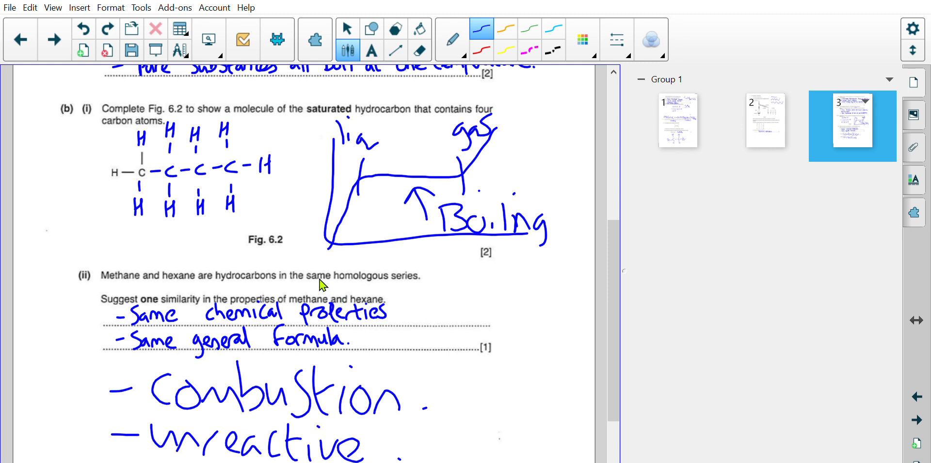
mouse_move(368, 292)
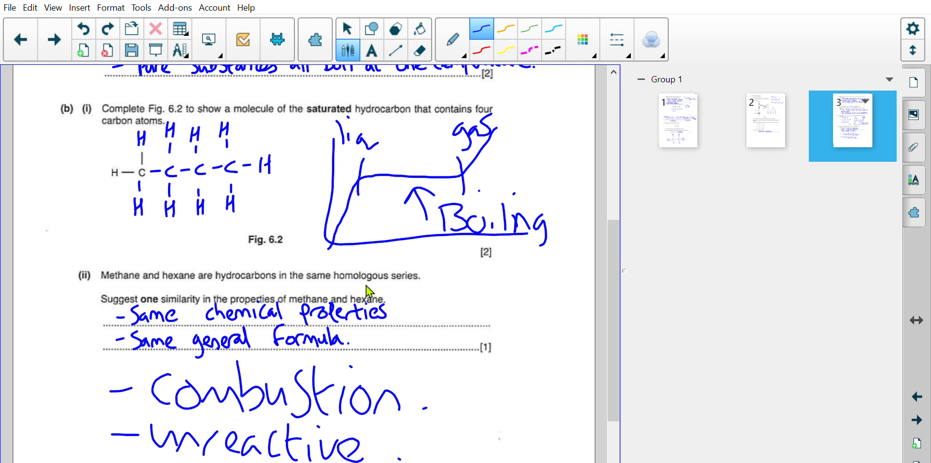
scroll("down", 3)
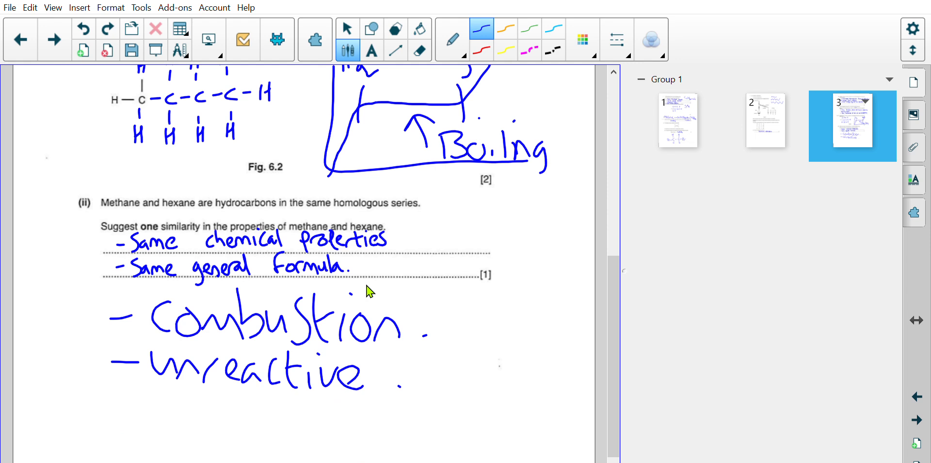
scroll("down", 3)
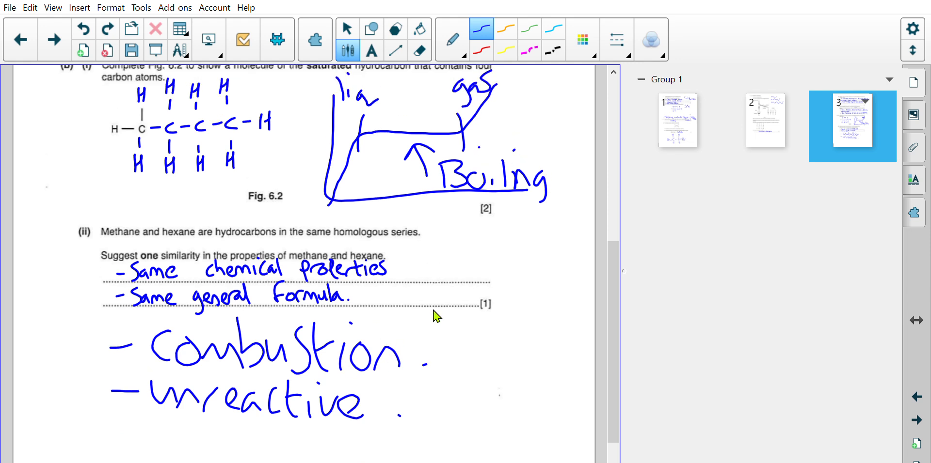